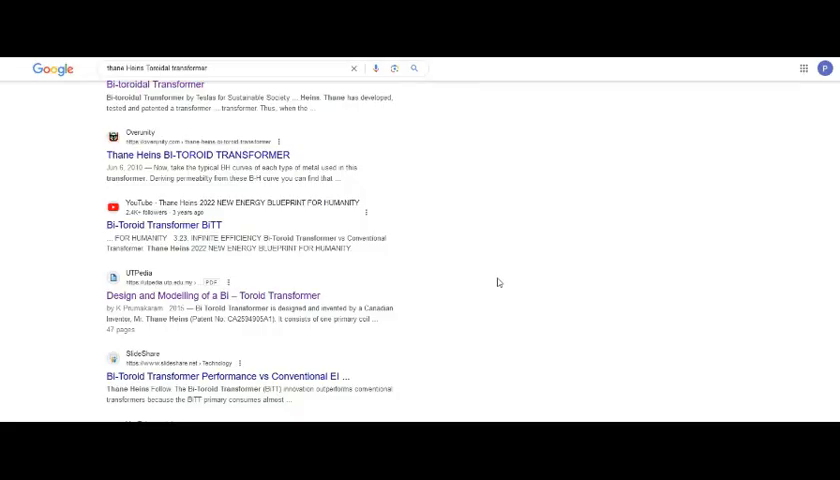
mouse_move(543, 257)
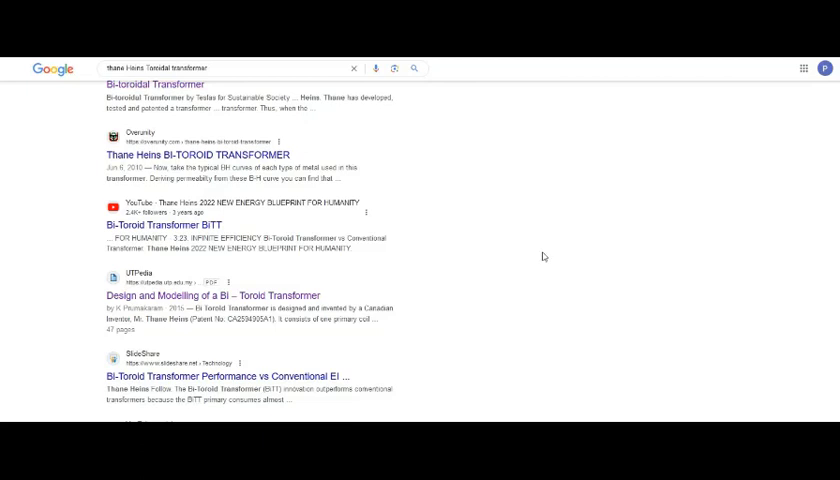
mouse_move(505, 237)
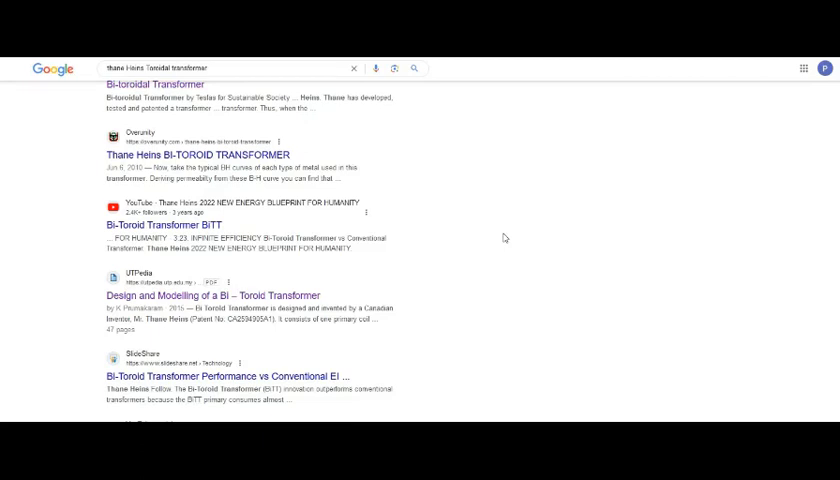
mouse_move(504, 237)
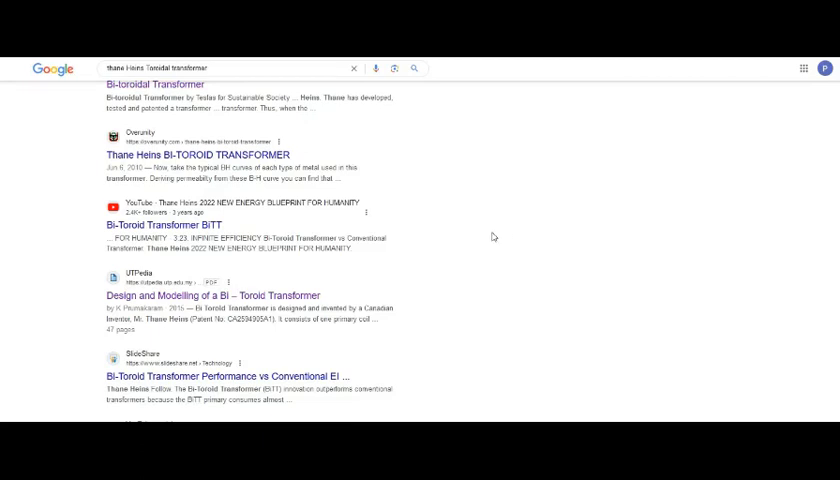
mouse_move(507, 250)
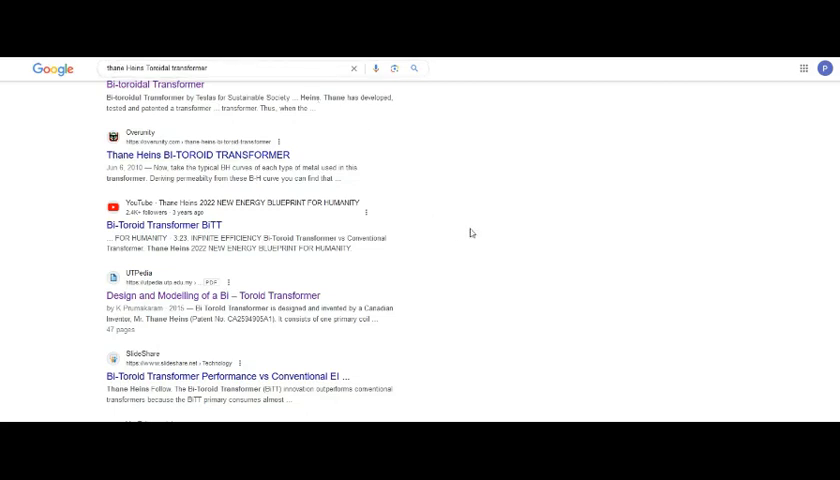
mouse_move(497, 234)
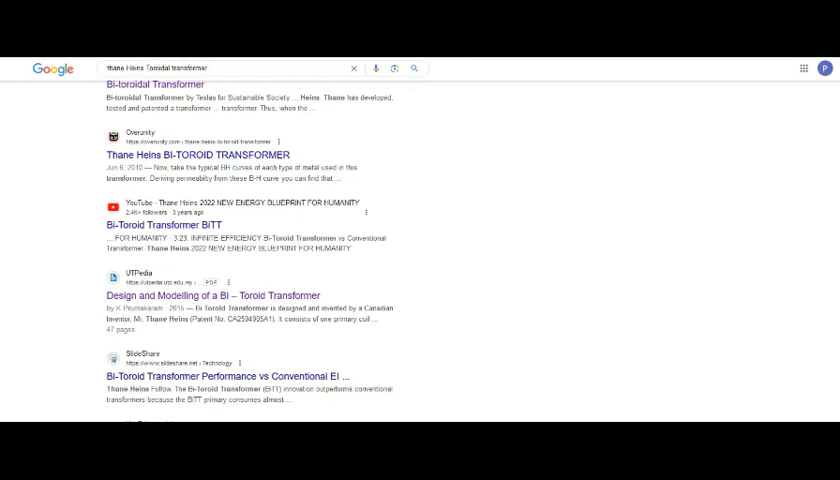
mouse_move(529, 281)
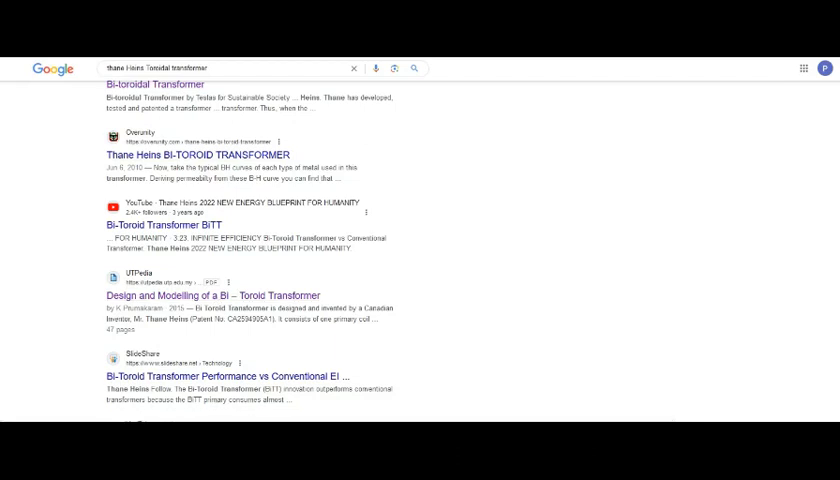
- Open the 'Design and Modelling of a Bi – Toroid Transformer' PDF and scroll to its contents
left_click(199, 294)
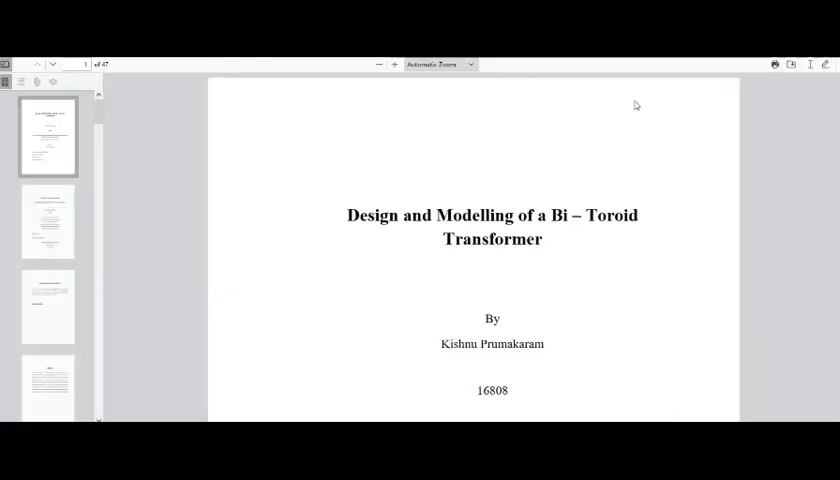
mouse_move(598, 284)
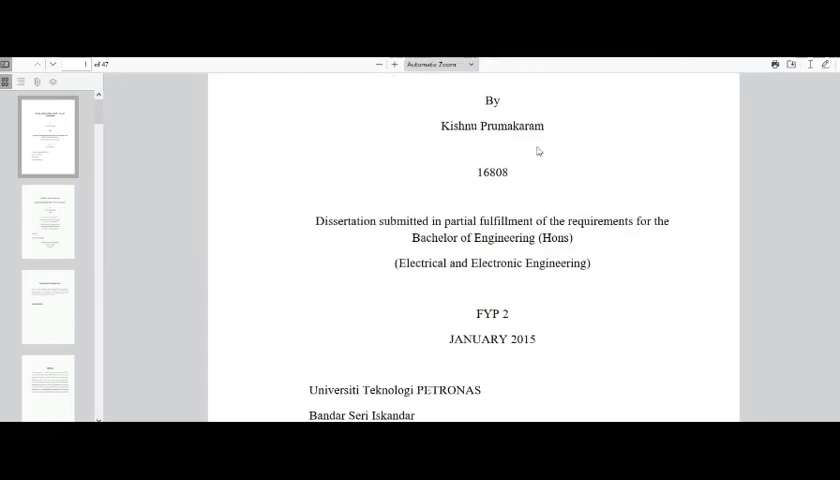
mouse_move(601, 141)
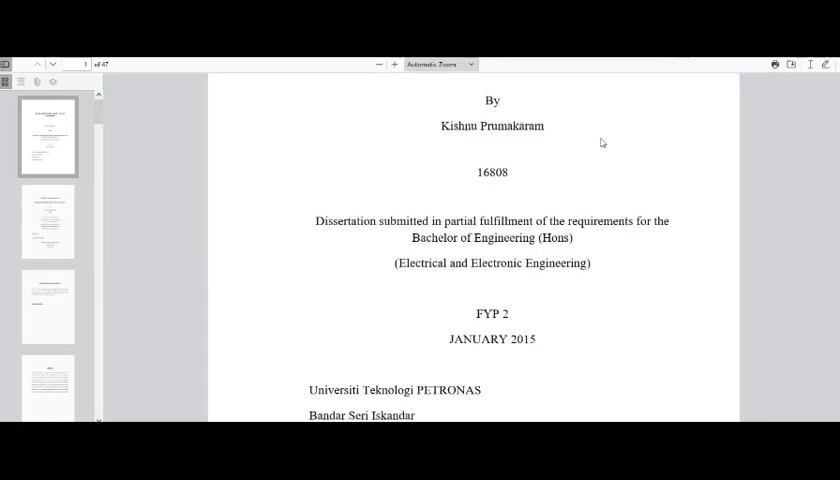
scroll("down", 3)
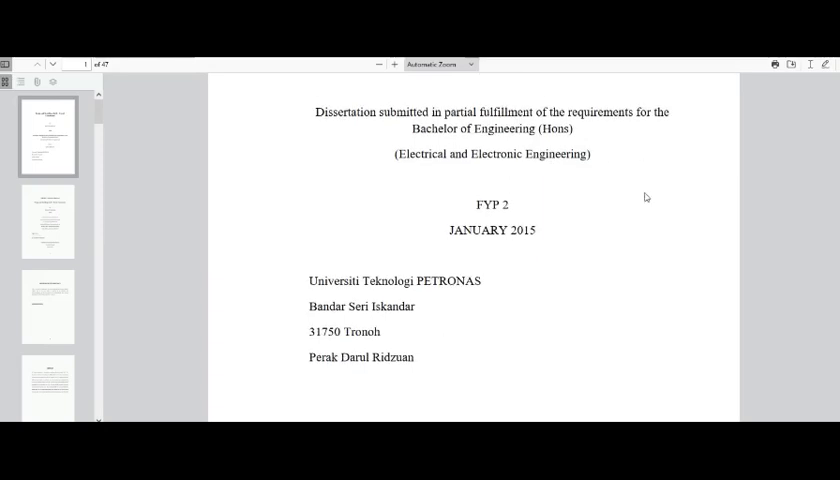
scroll("down", 3)
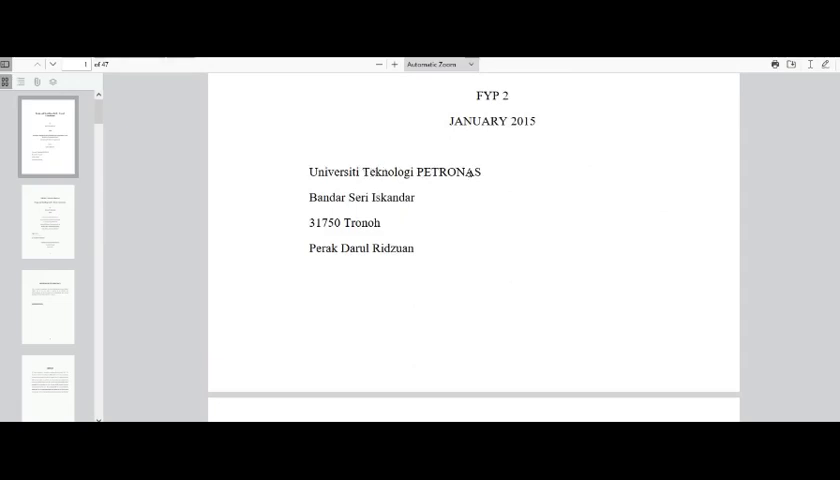
mouse_move(567, 122)
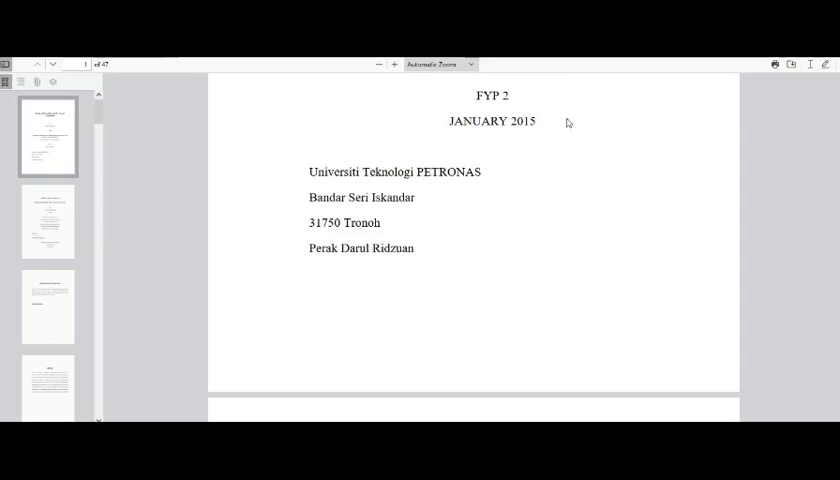
mouse_move(196, 323)
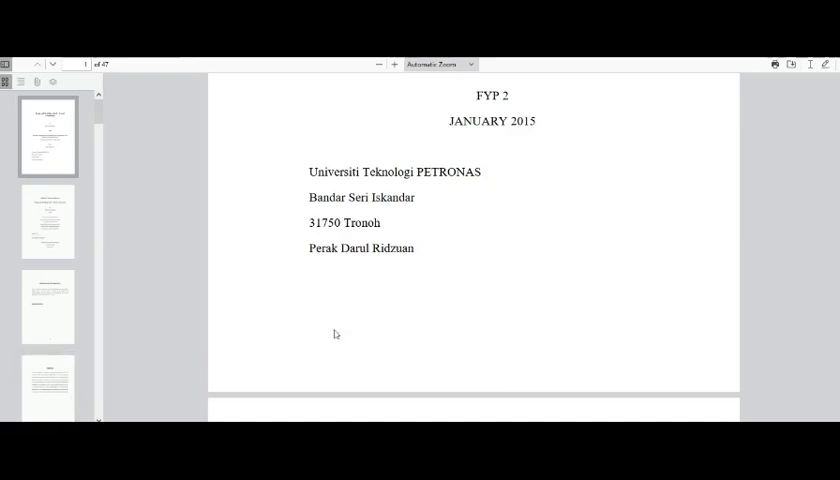
scroll("down", 3)
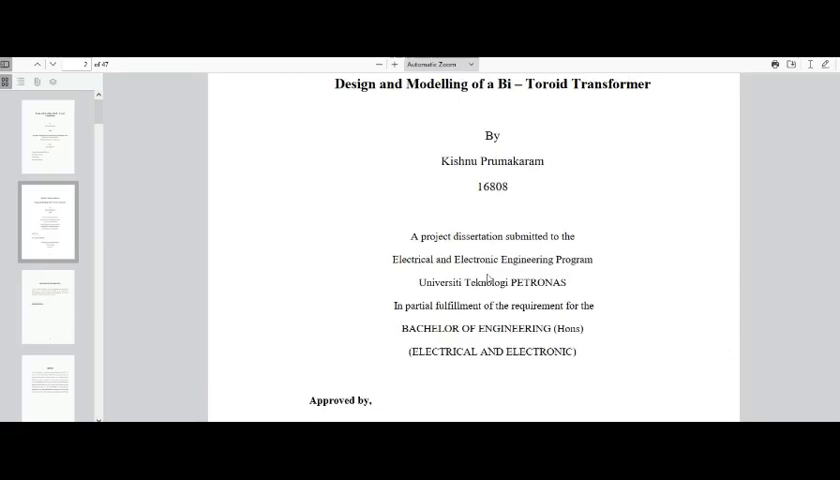
scroll("down", 3)
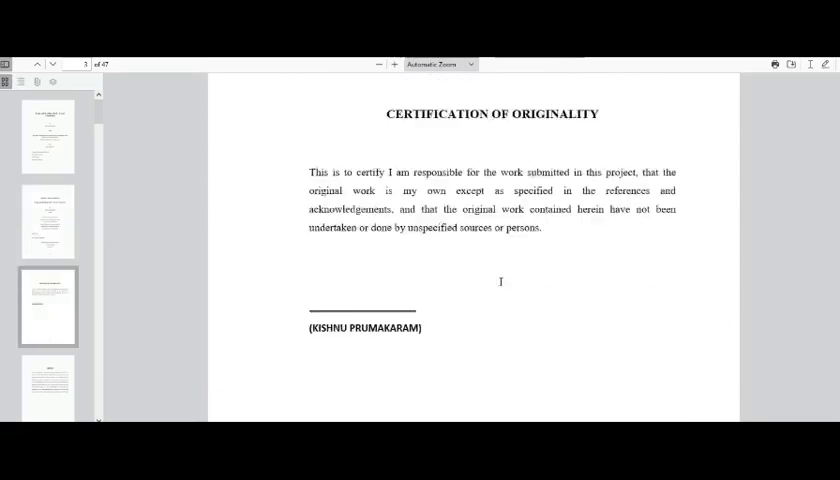
scroll("down", 3)
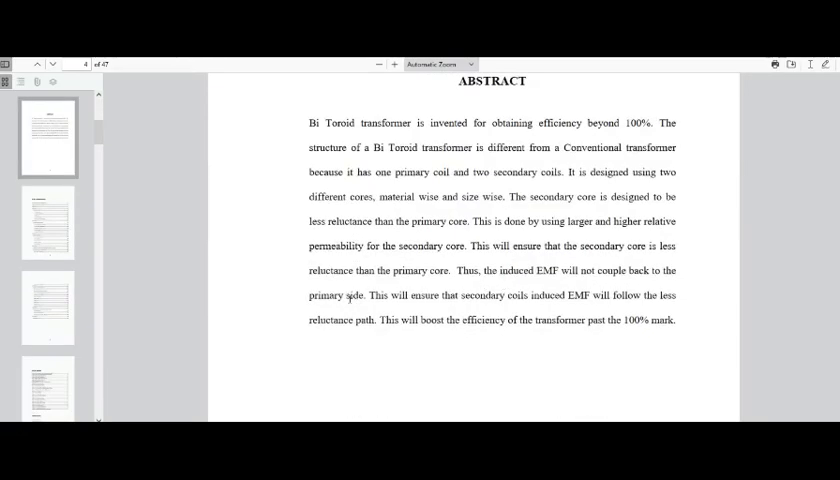
mouse_move(497, 128)
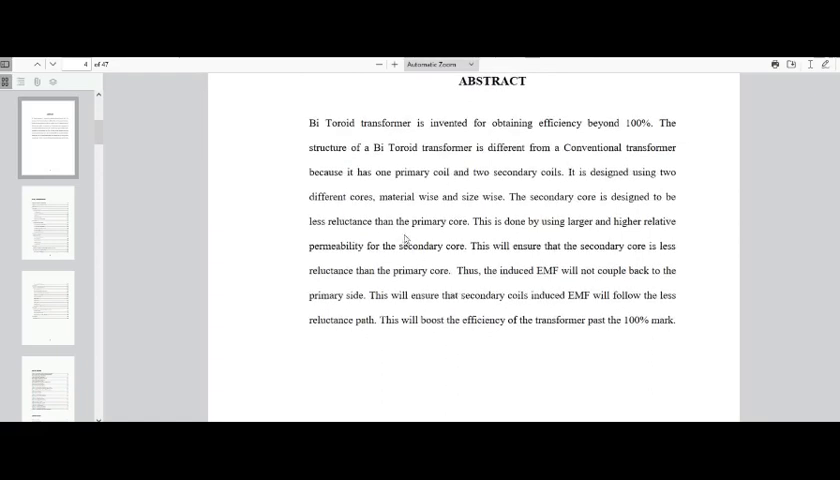
scroll("down", 3)
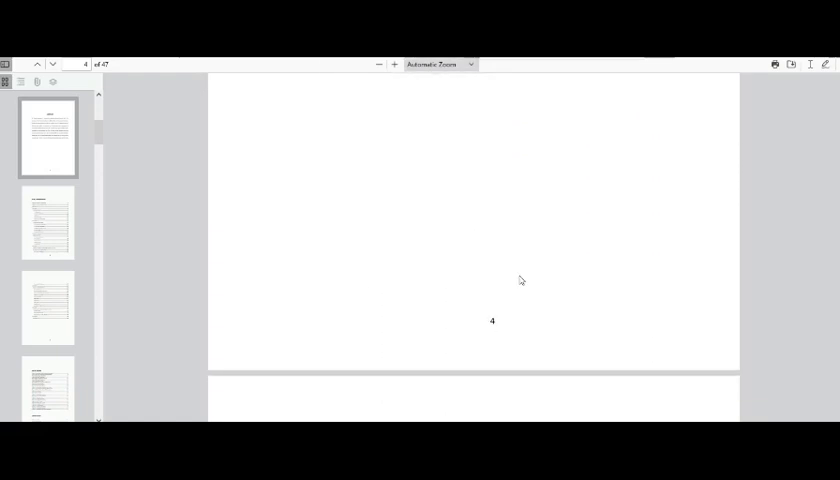
scroll("down", 3)
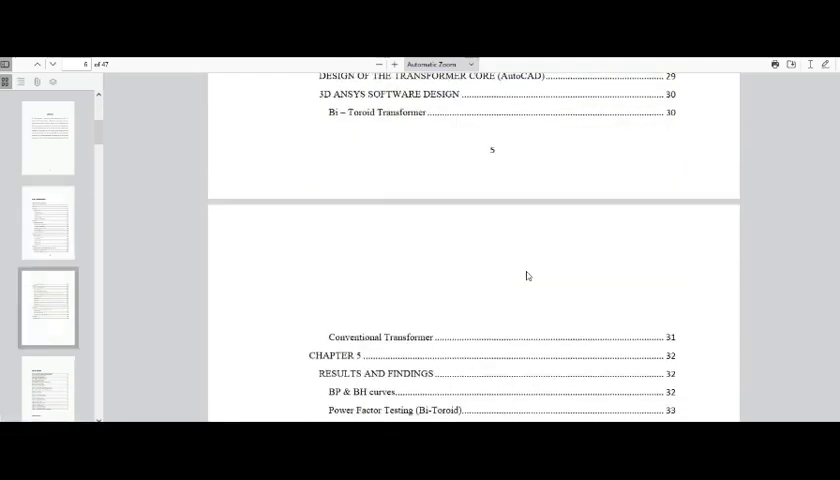
- Scroll to page 8 to read Figure 1, Conventional Transformer pulse movements
scroll("down", 3)
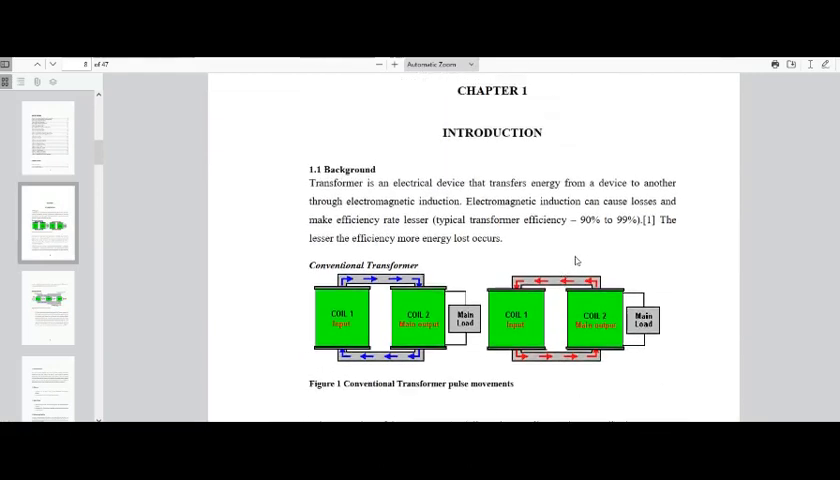
mouse_move(607, 183)
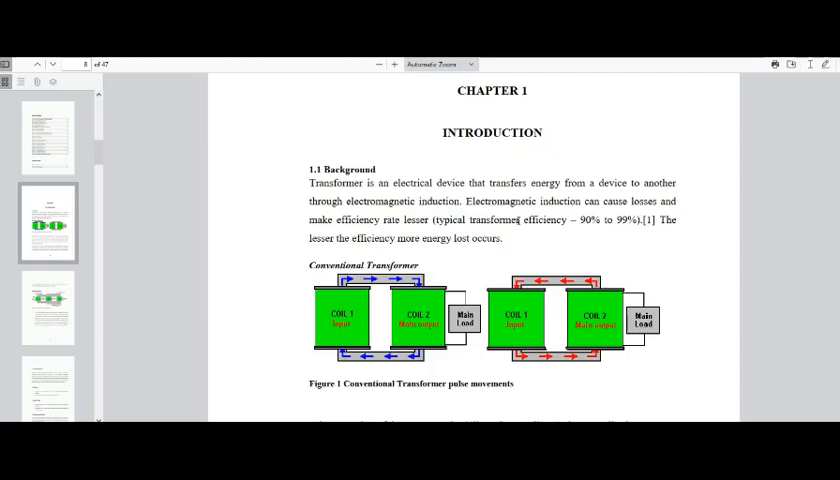
mouse_move(631, 234)
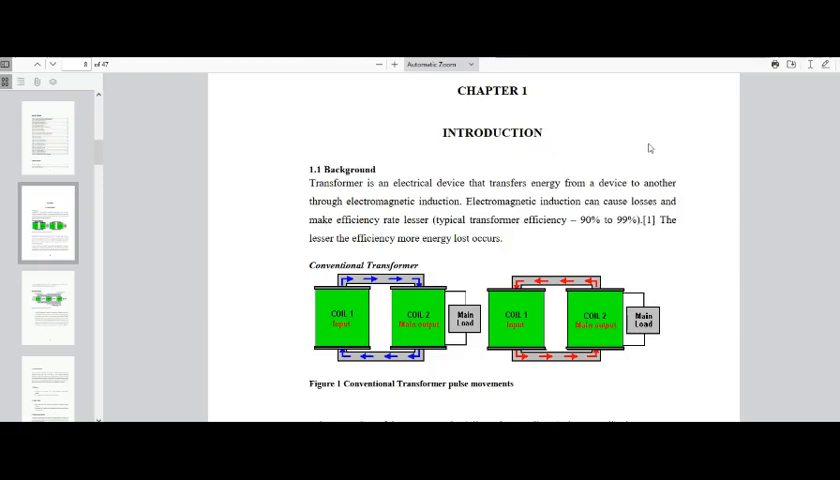
mouse_move(563, 214)
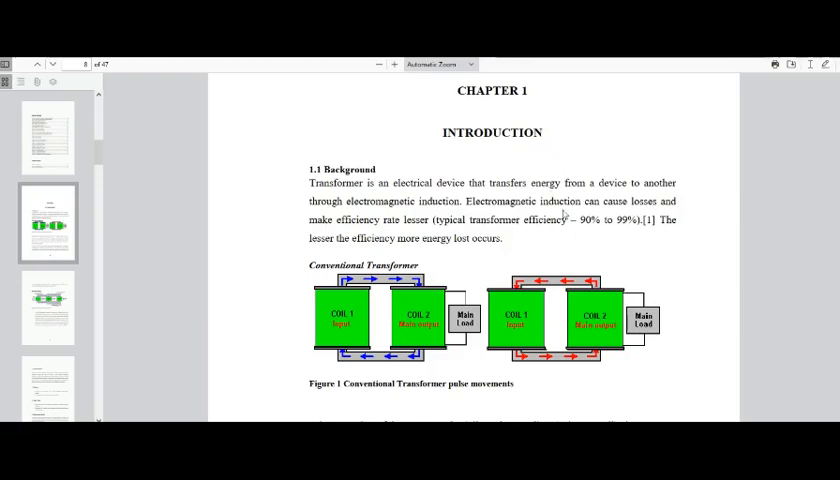
mouse_move(269, 251)
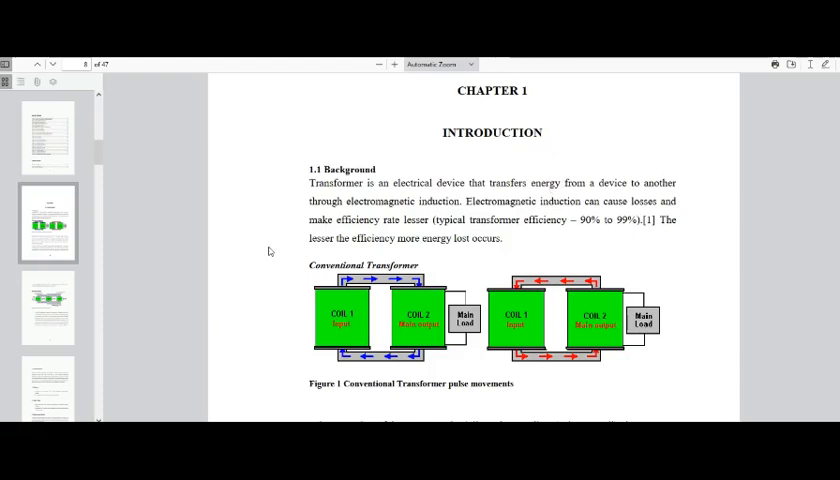
scroll("down", 3)
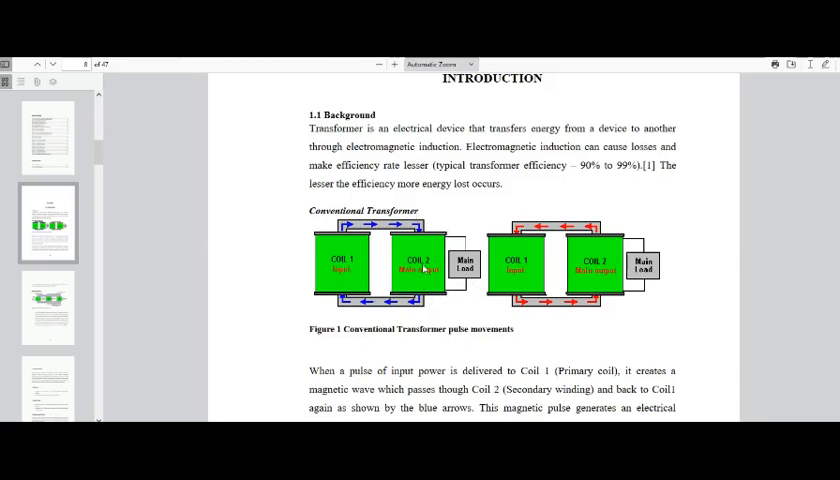
scroll("down", 3)
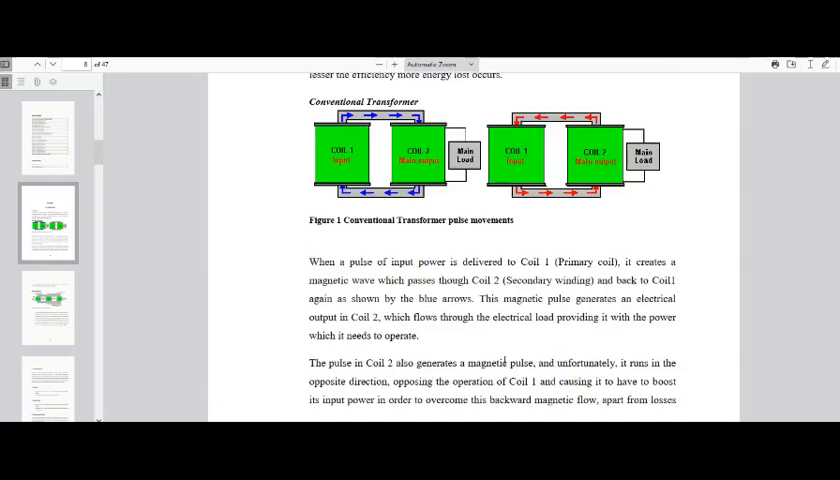
mouse_move(449, 347)
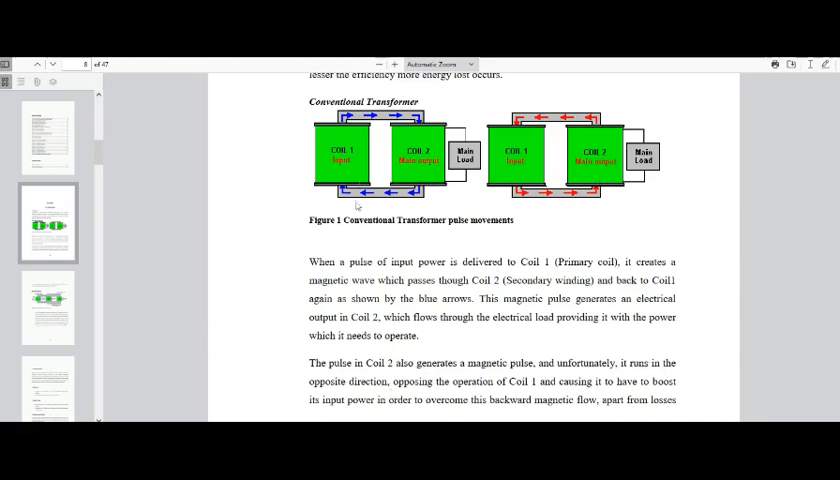
mouse_move(510, 397)
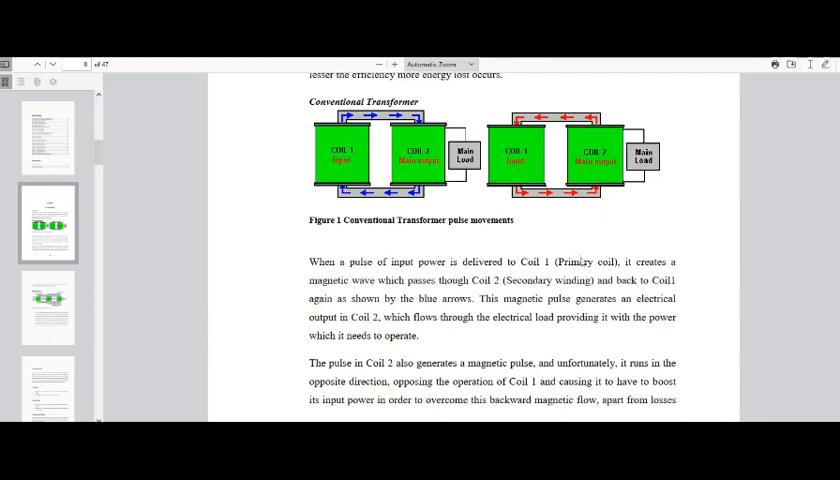
mouse_move(567, 237)
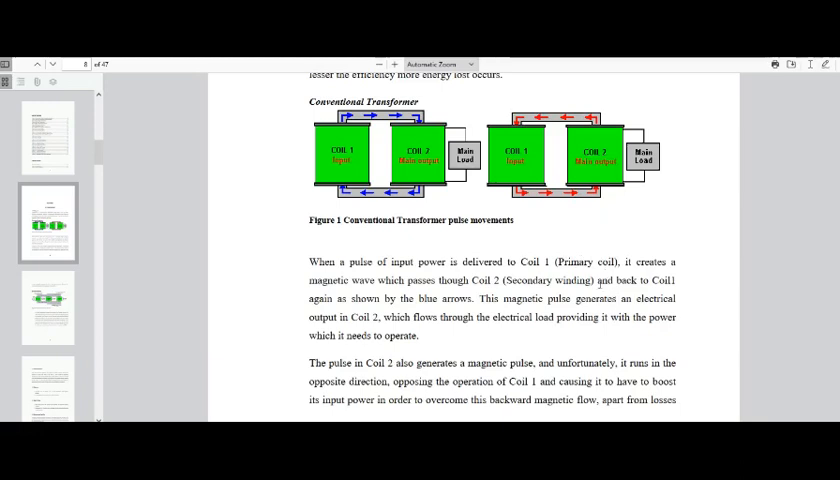
mouse_move(616, 240)
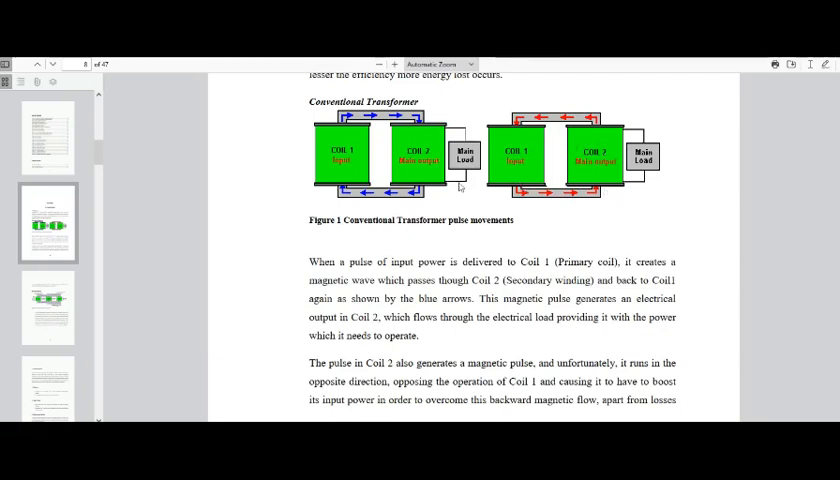
mouse_move(460, 186)
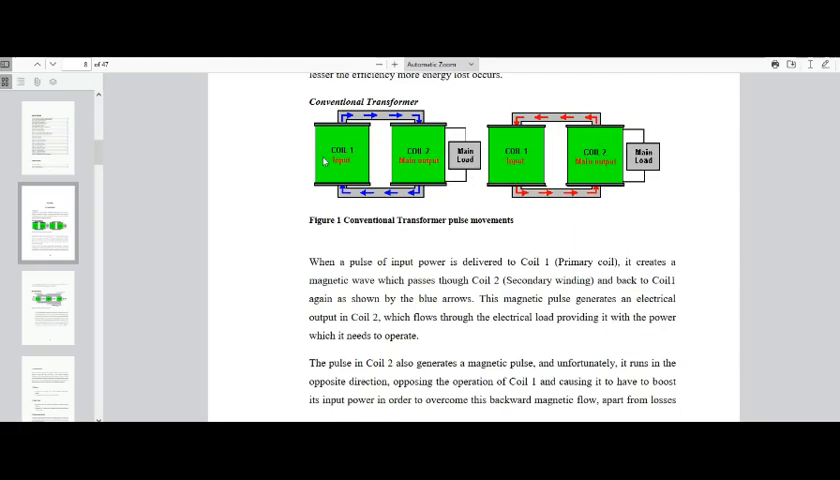
mouse_move(296, 165)
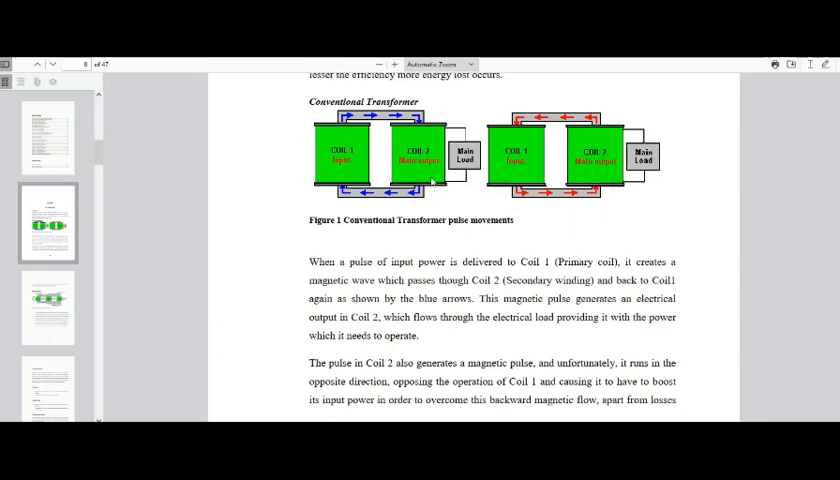
mouse_move(434, 174)
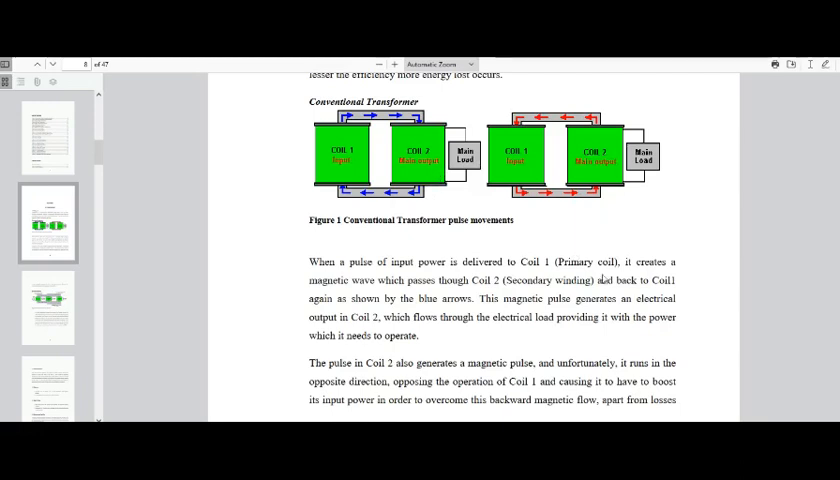
- Scroll to page 9 showing Figure 2, Bi Toroid Transformer Pulse Movements
scroll("down", 3)
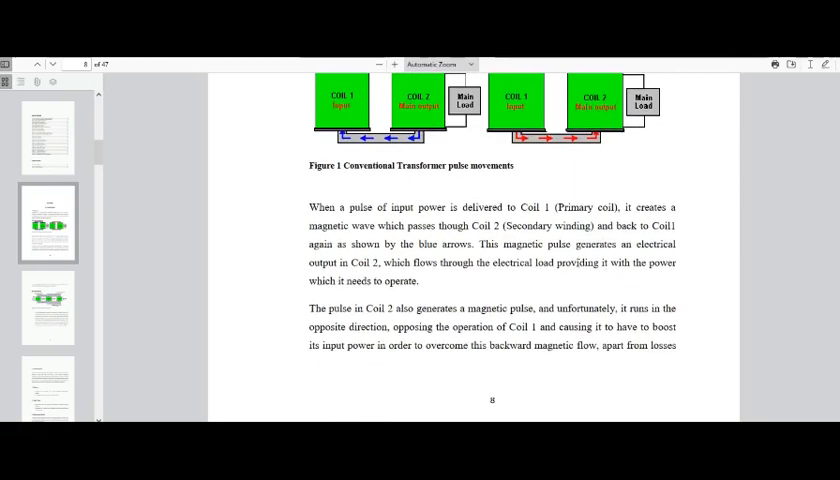
scroll("down", 3)
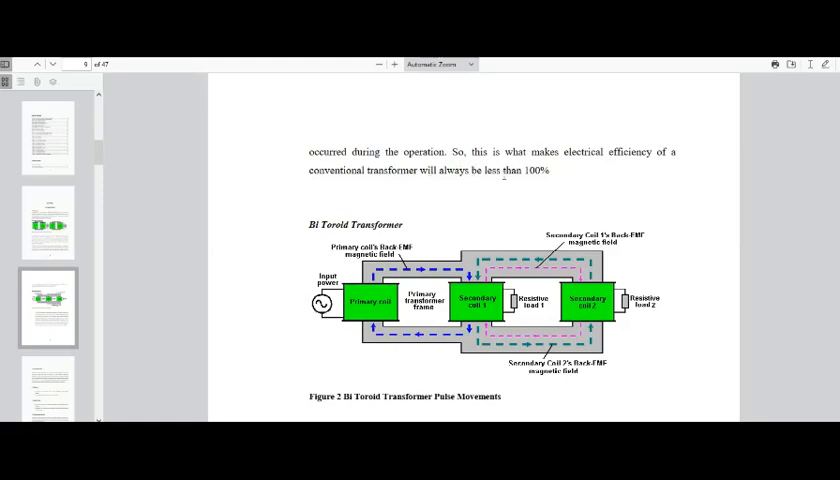
scroll("down", 3)
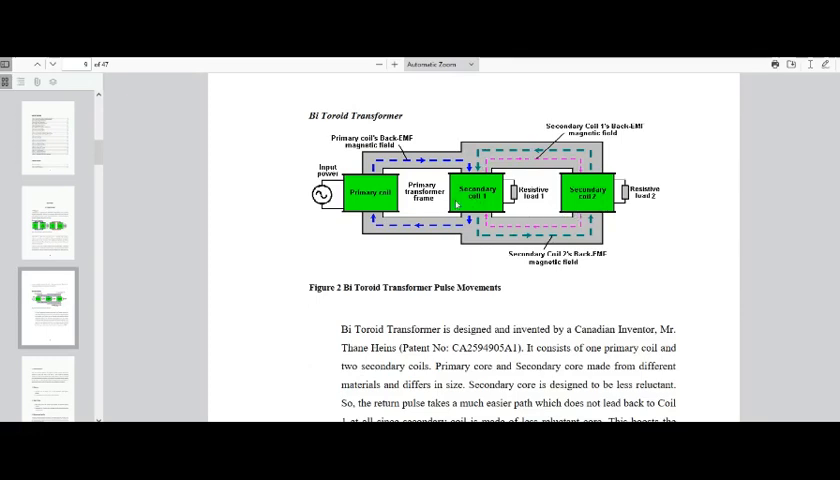
mouse_move(372, 197)
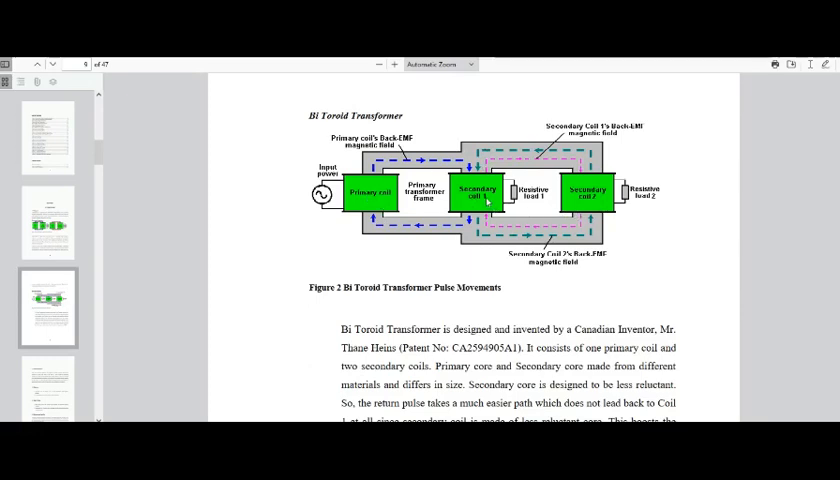
- Compare Figures 1 and 2, then scroll toward 1.2 Problem Statement on page 10
scroll("down", 3)
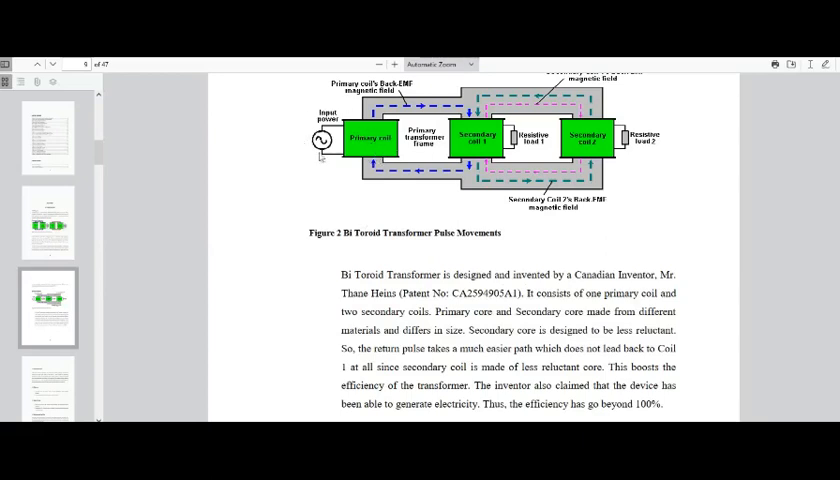
mouse_move(307, 155)
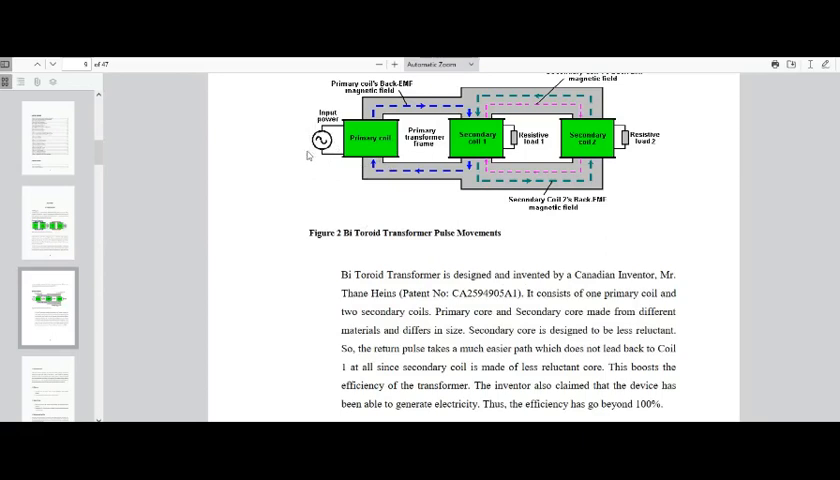
mouse_move(311, 159)
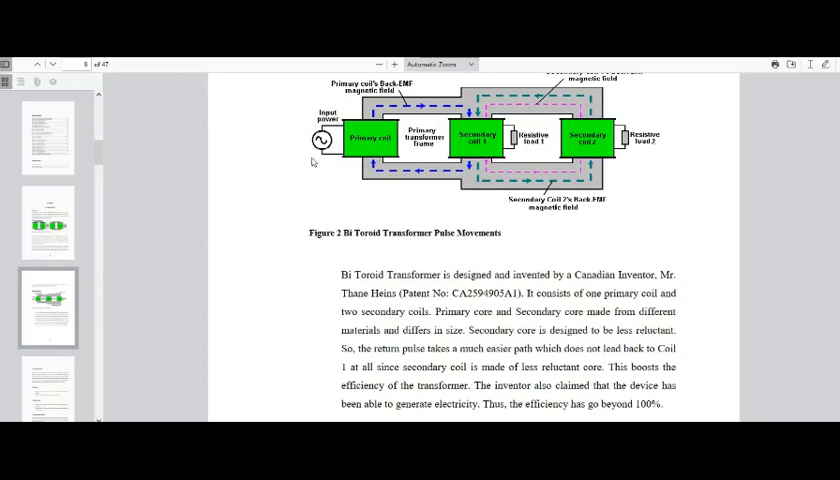
mouse_move(303, 130)
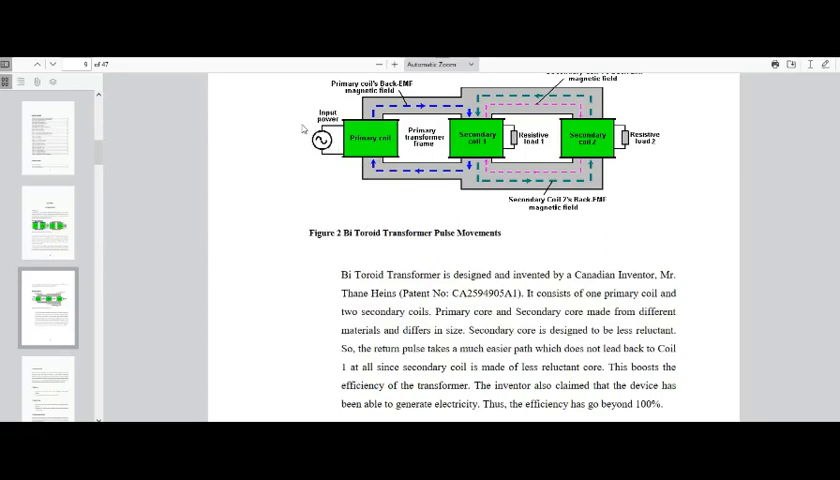
mouse_move(360, 143)
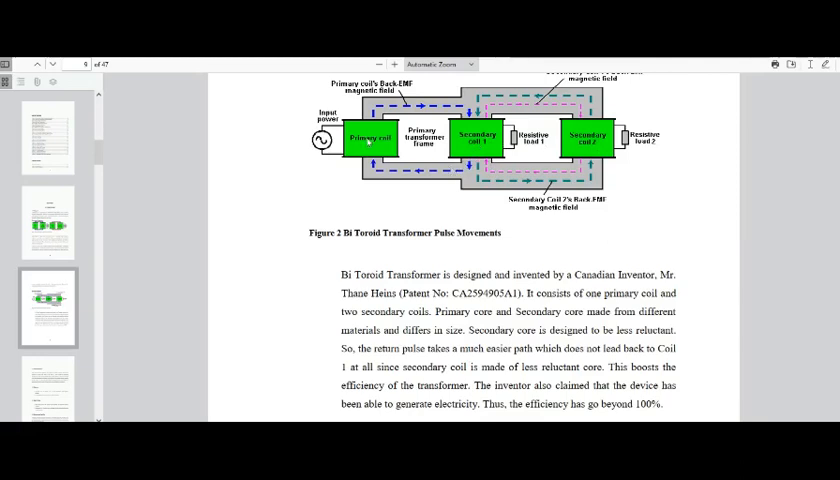
mouse_move(478, 125)
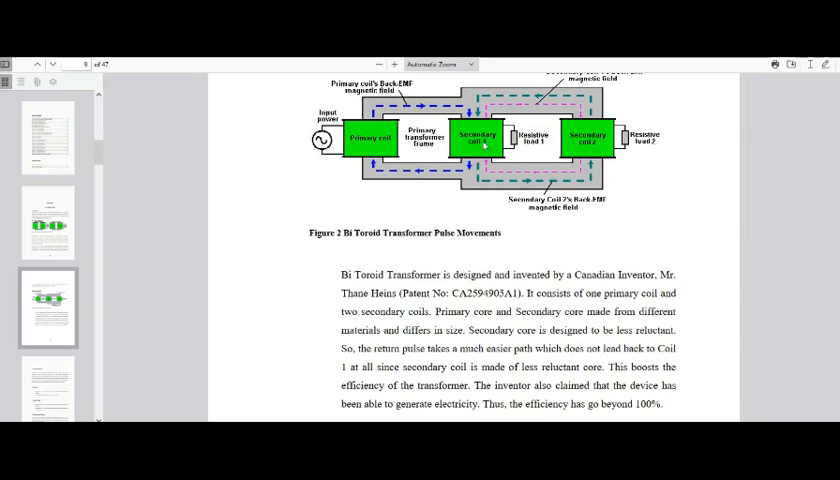
mouse_move(483, 142)
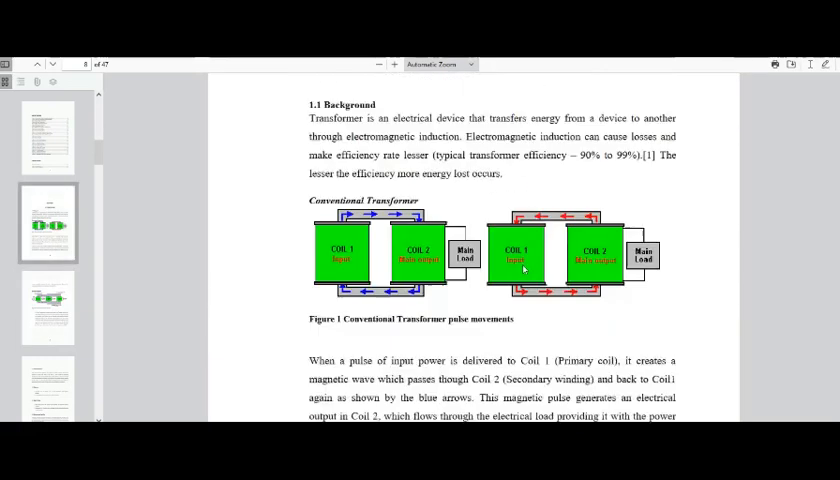
scroll("down", 3)
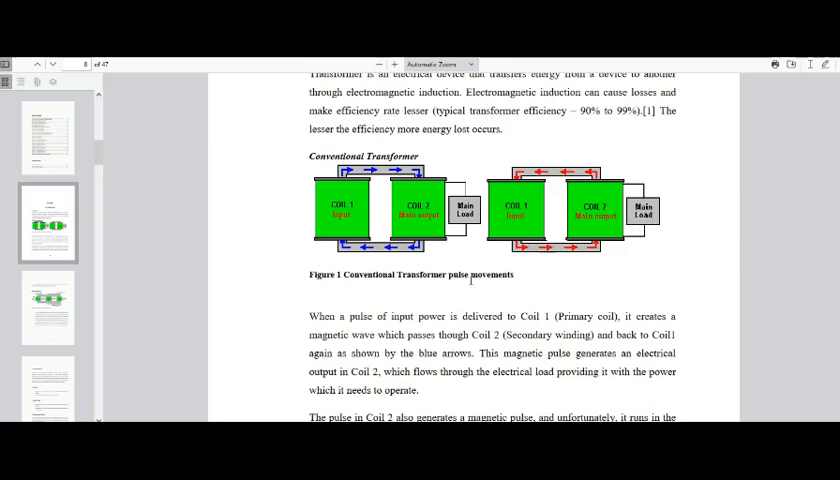
scroll("down", 3)
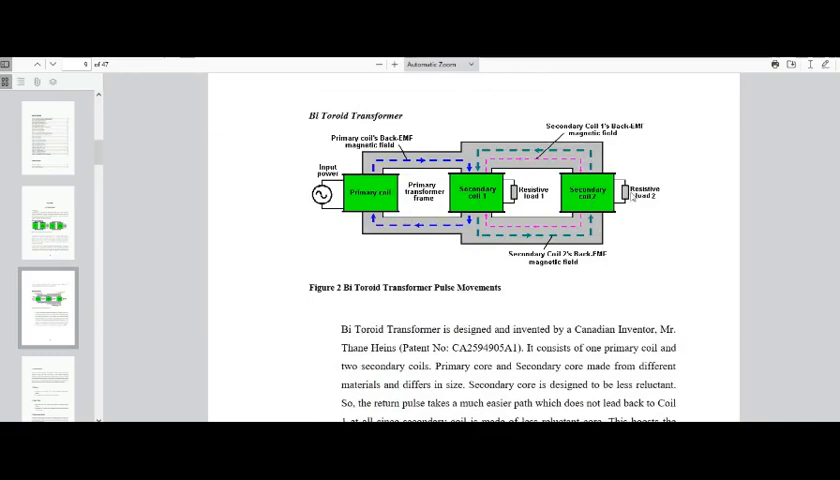
mouse_move(631, 196)
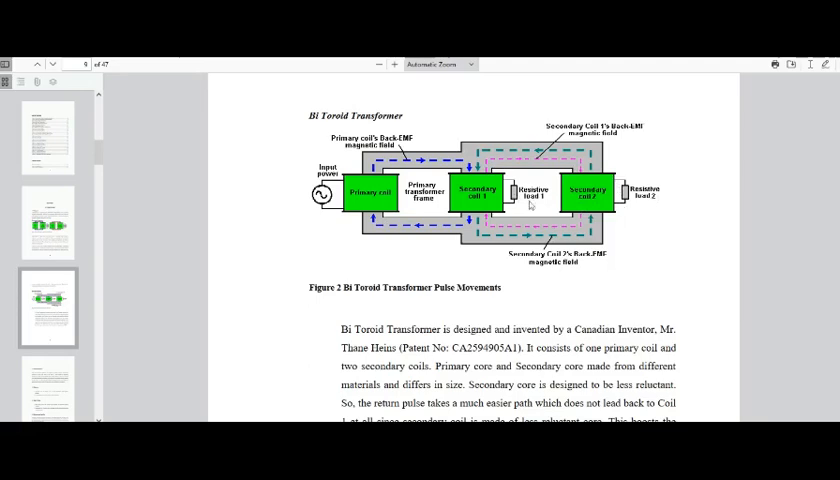
mouse_move(531, 205)
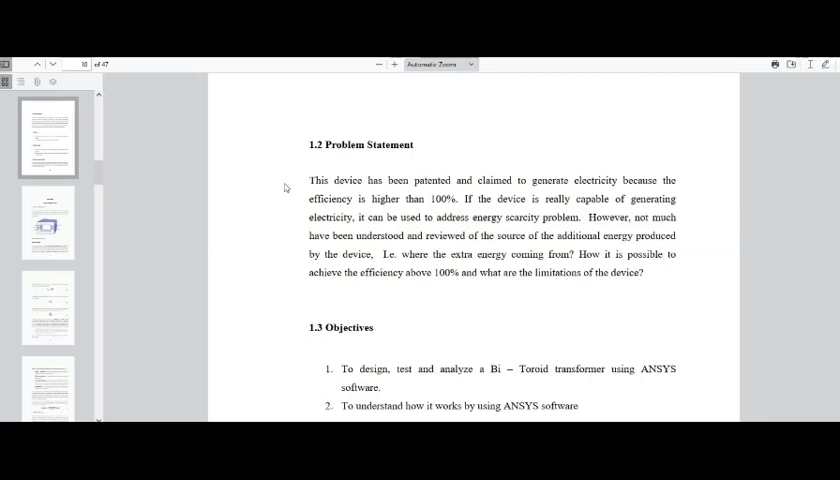
- Scroll past sections 1.4 and 1.5 to page 11, Chapter 2 Literature Review
scroll("down", 3)
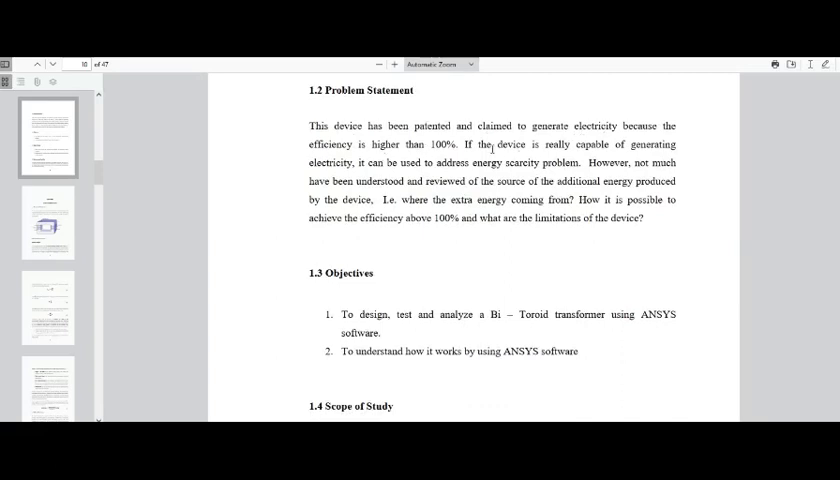
mouse_move(488, 193)
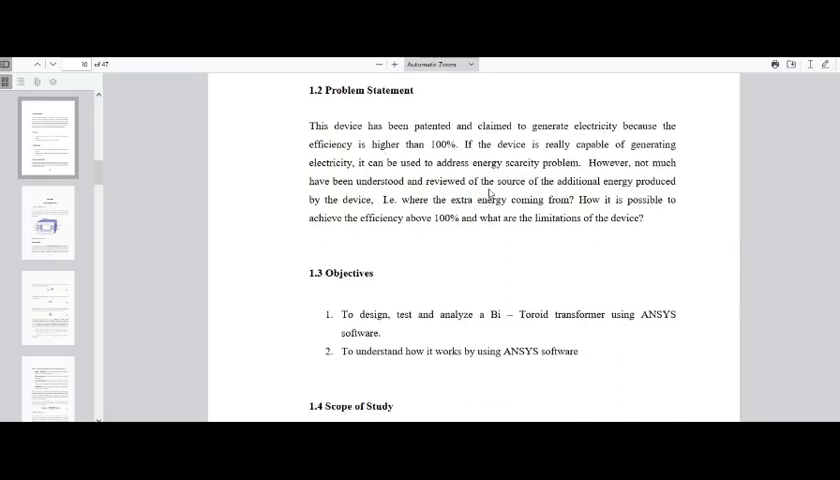
mouse_move(500, 213)
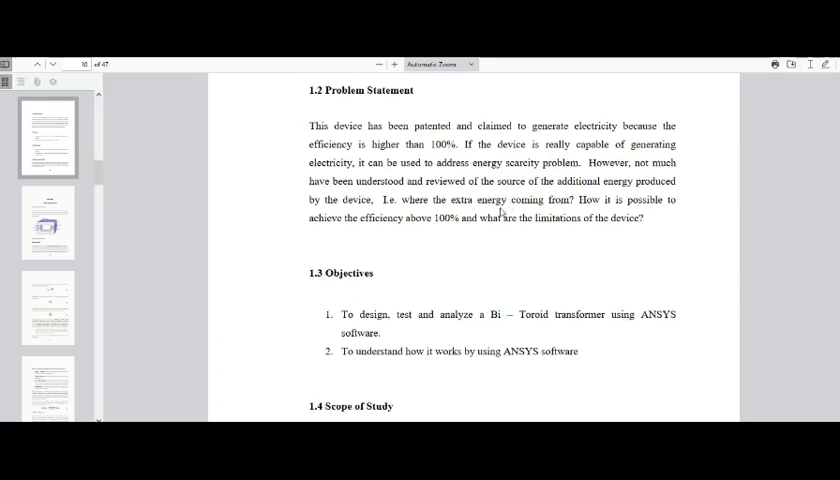
mouse_move(502, 211)
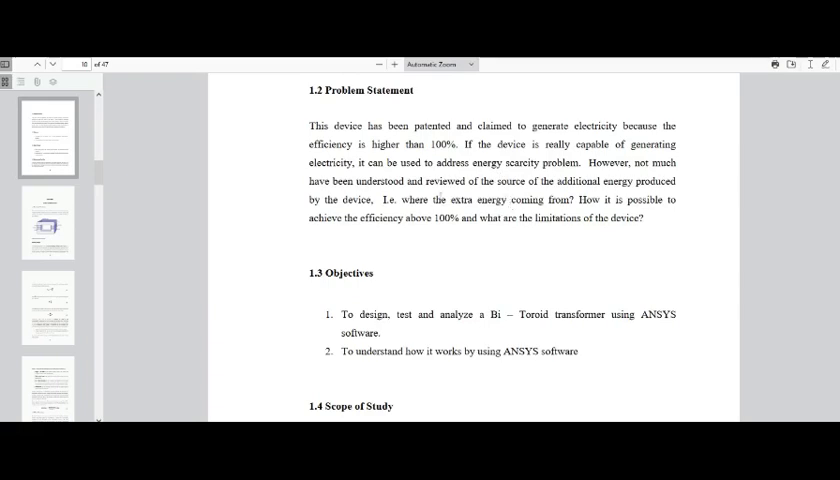
scroll("down", 3)
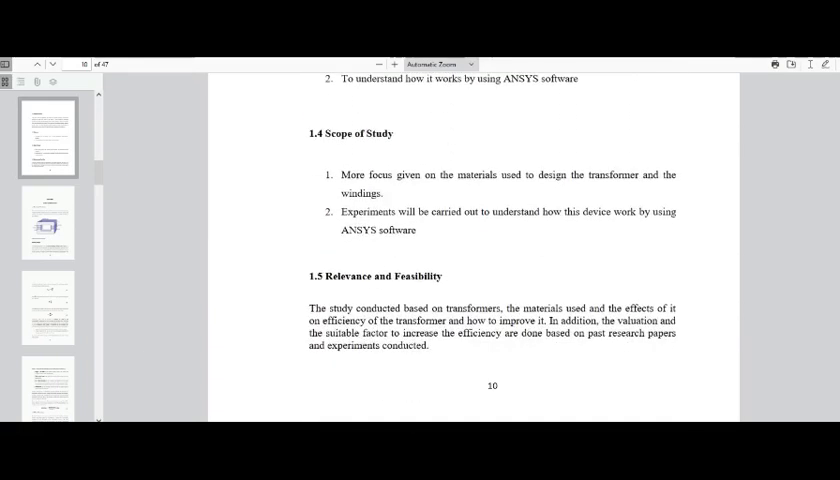
scroll("down", 3)
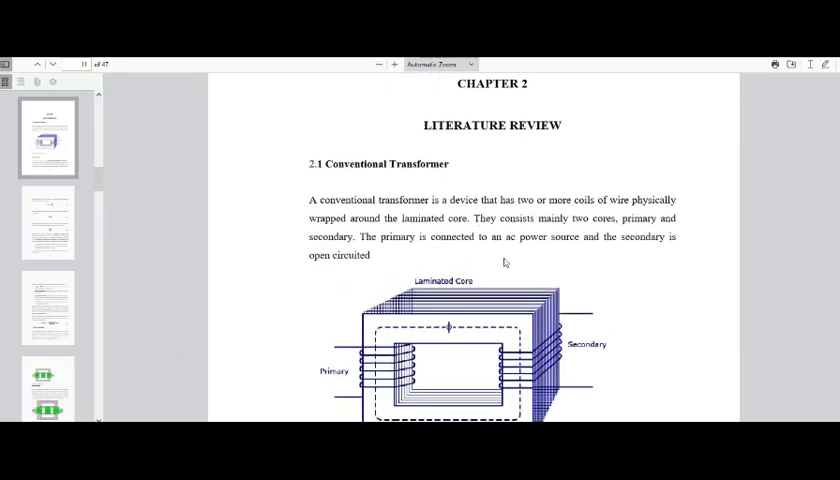
- Scroll through pages 12–13 to page 14's Bi Toroid coil diagram, Figure 5
scroll("down", 3)
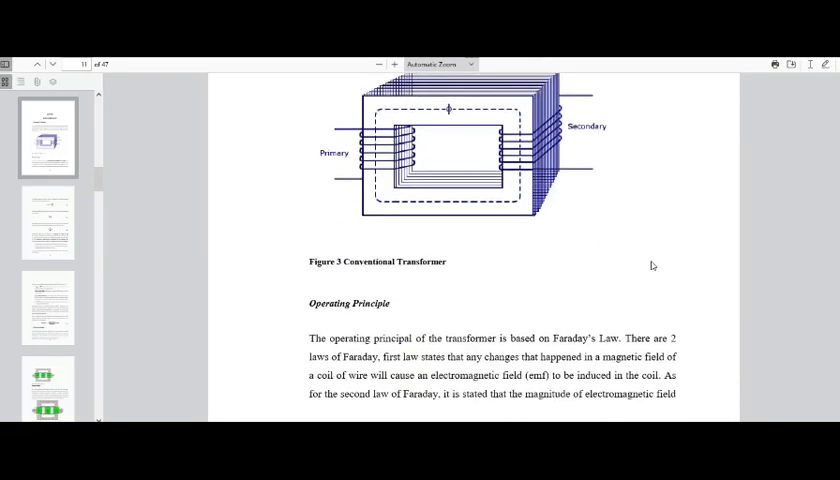
scroll("down", 3)
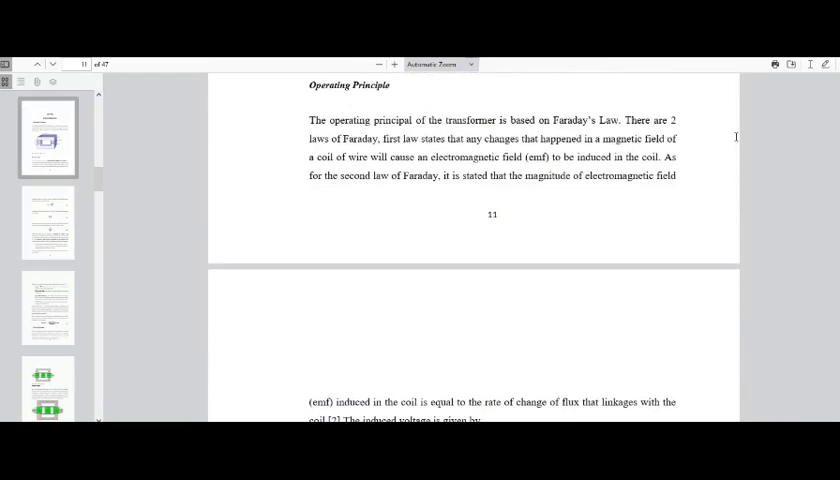
scroll("down", 3)
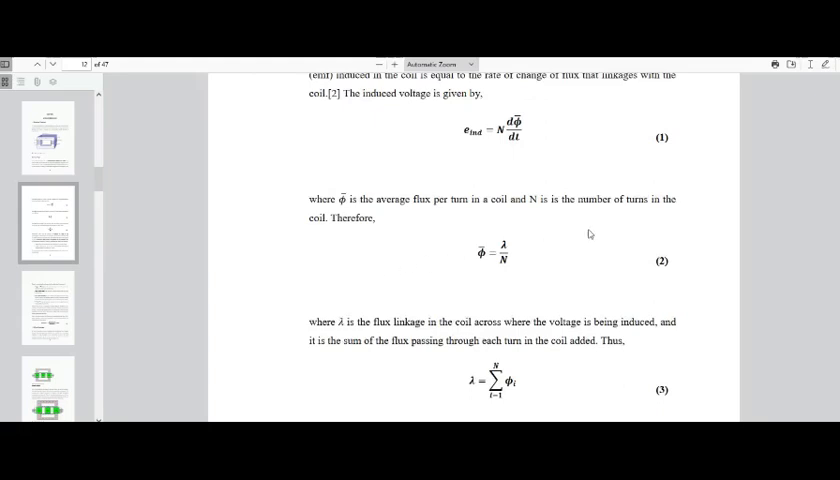
scroll("down", 3)
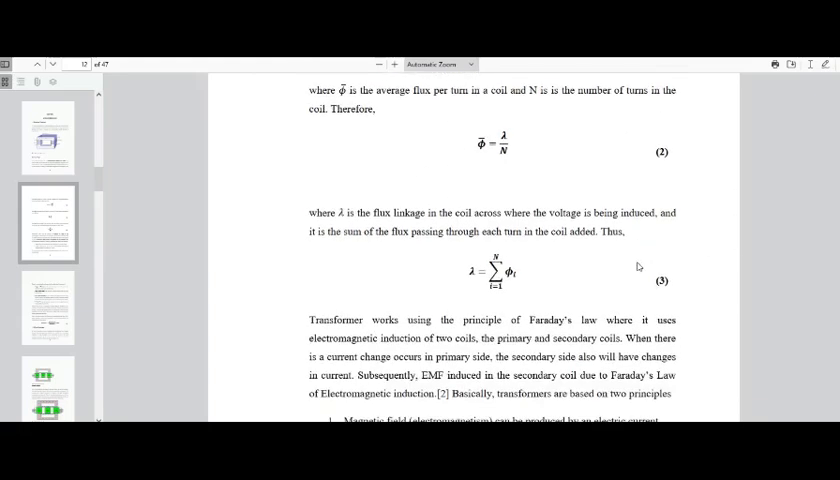
scroll("down", 3)
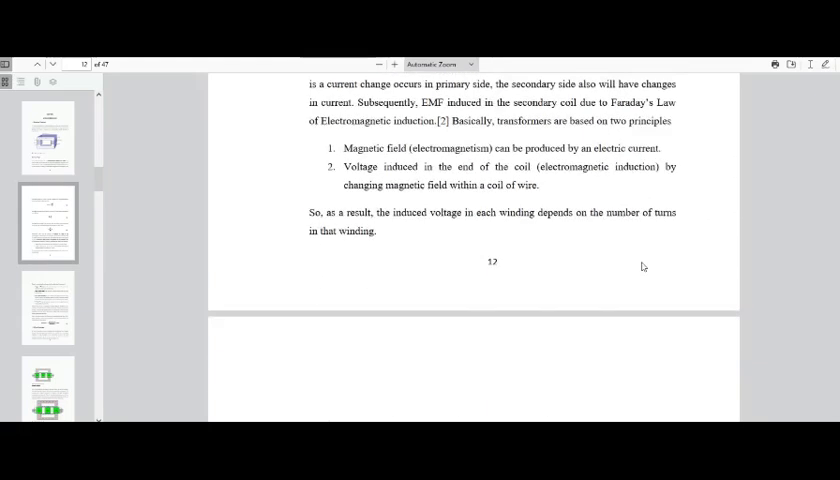
scroll("down", 3)
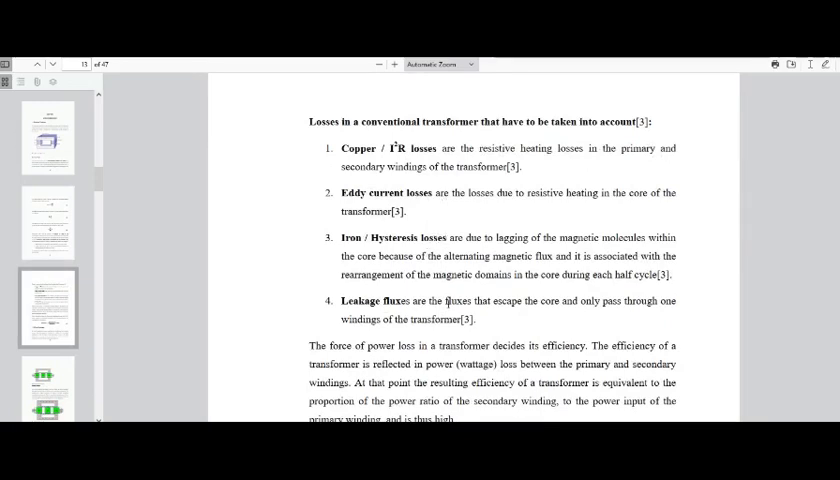
scroll("down", 3)
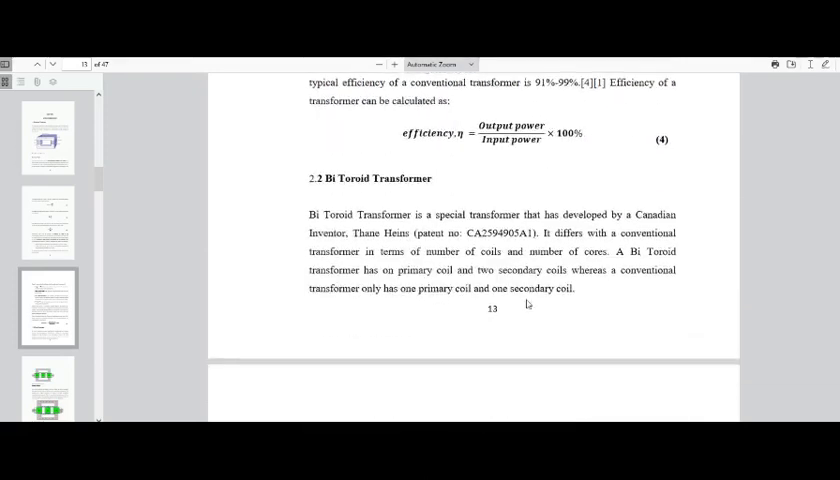
scroll("down", 3)
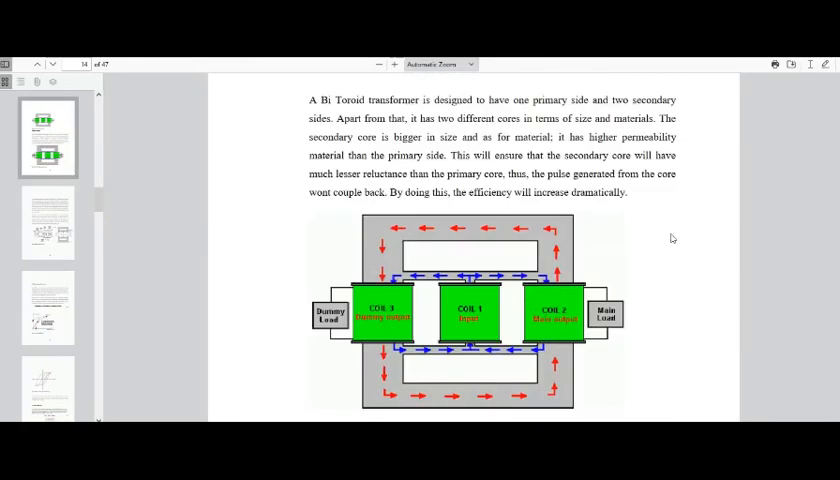
- Scroll through pages 15–17 past the hysteresis loop figure to 2.4 Power Factor
scroll("down", 3)
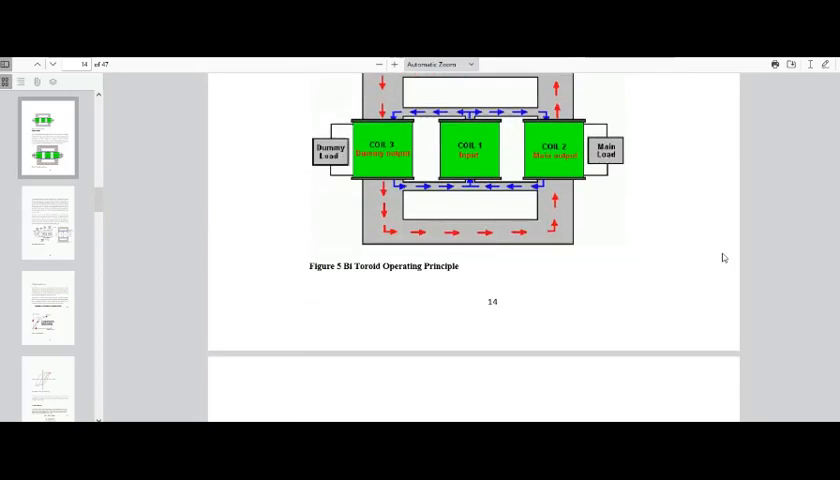
scroll("down", 3)
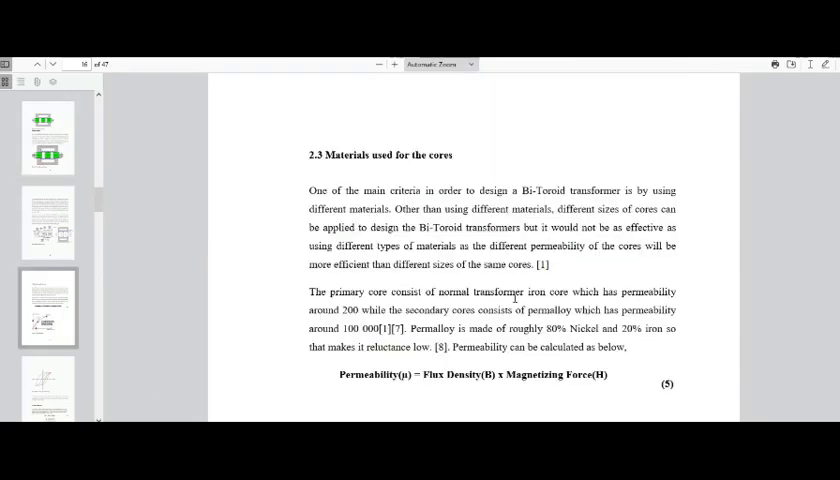
scroll("down", 3)
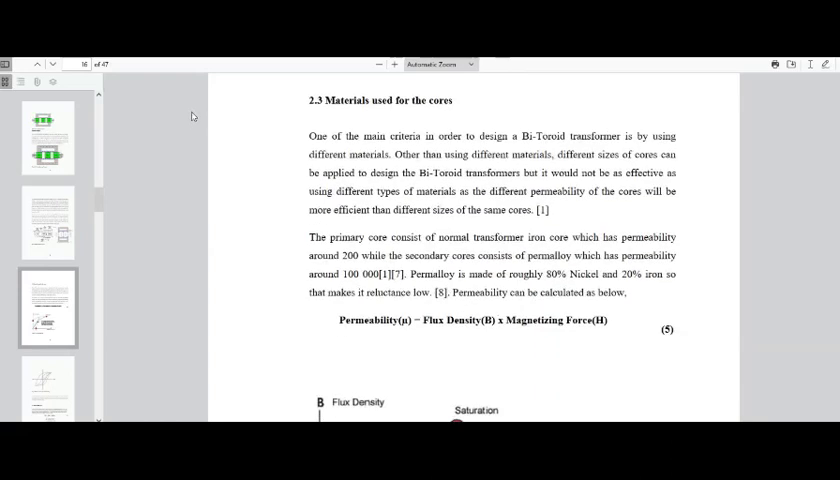
mouse_move(396, 210)
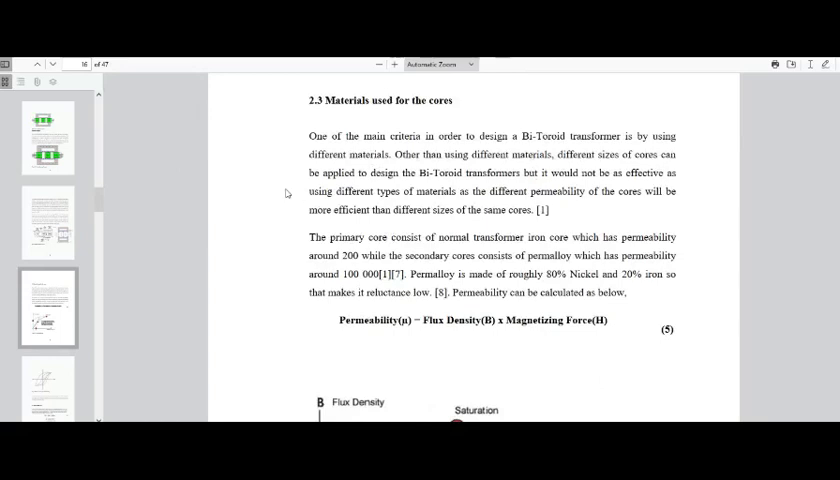
mouse_move(510, 210)
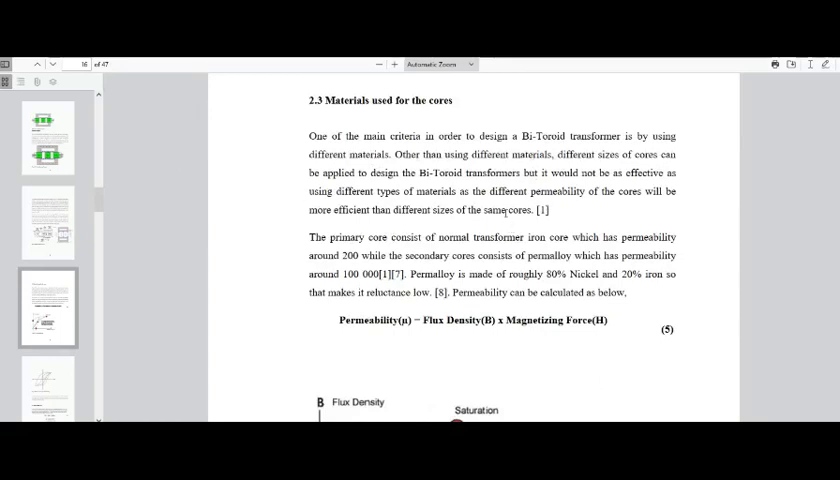
mouse_move(484, 250)
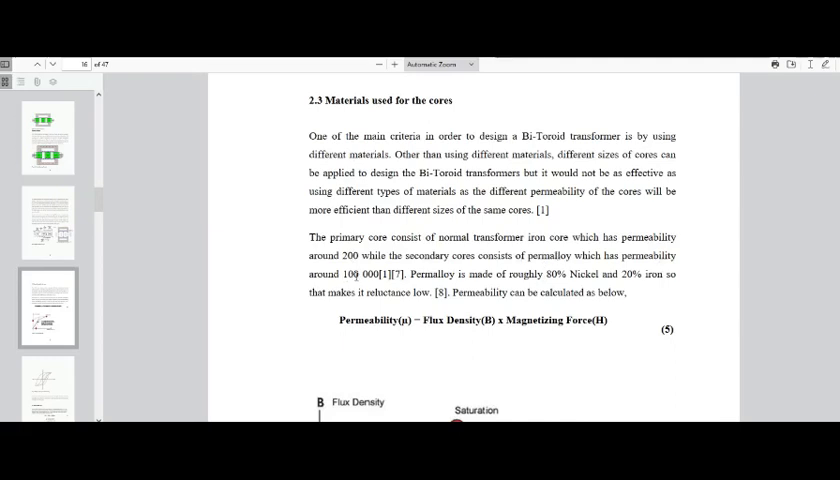
scroll("down", 3)
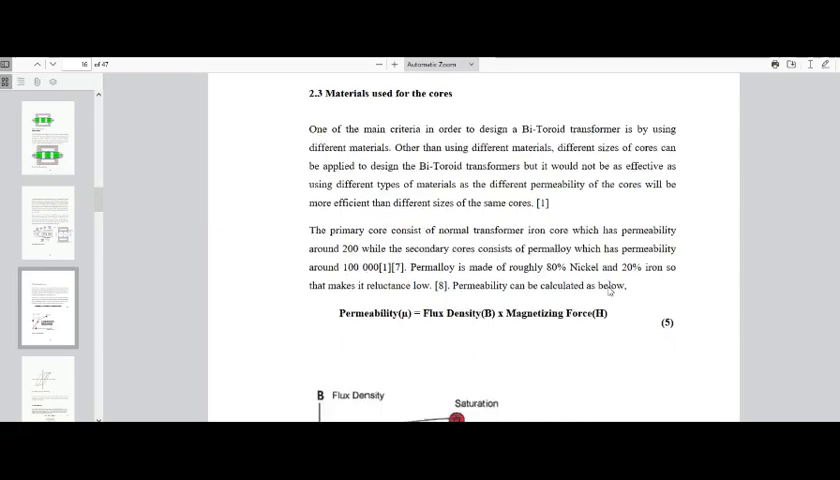
scroll("down", 3)
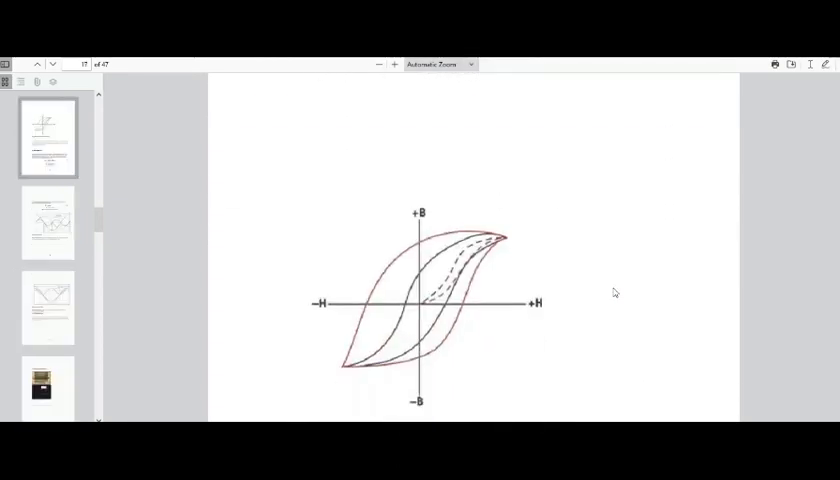
scroll("down", 3)
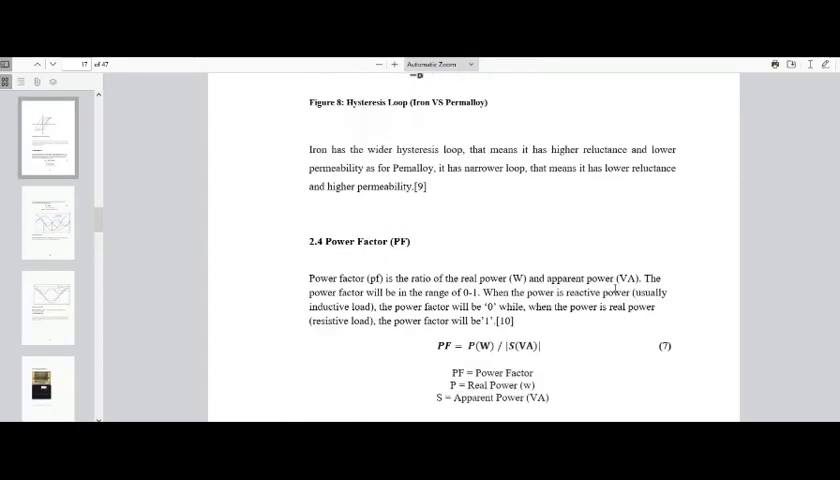
mouse_move(477, 181)
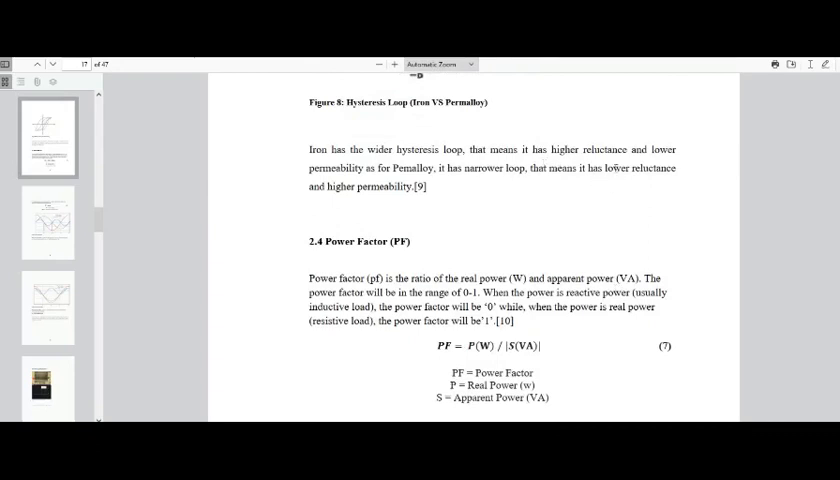
mouse_move(499, 228)
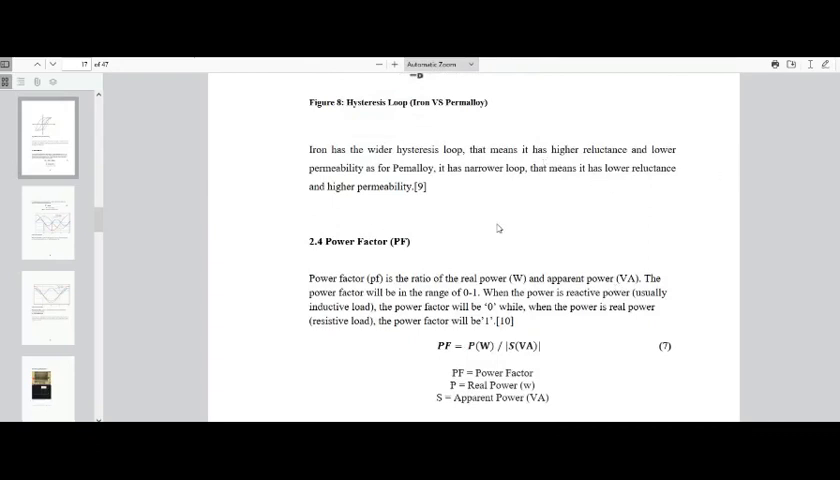
- Scroll past the efficiency test results to Figure 21, Bi-Toroid PF graph, on page 33
scroll("down", 3)
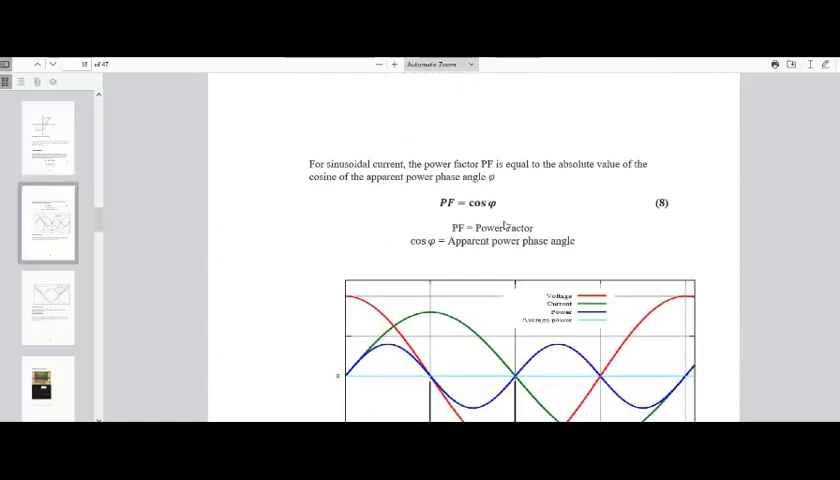
scroll("down", 3)
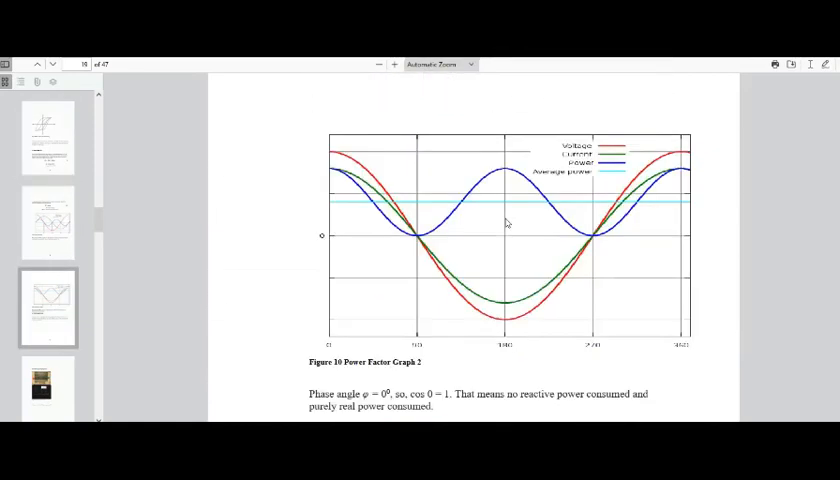
scroll("down", 3)
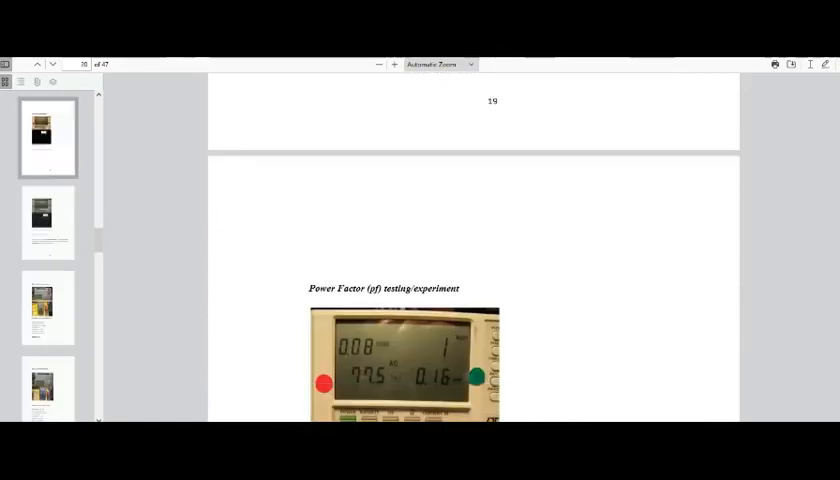
scroll("down", 3)
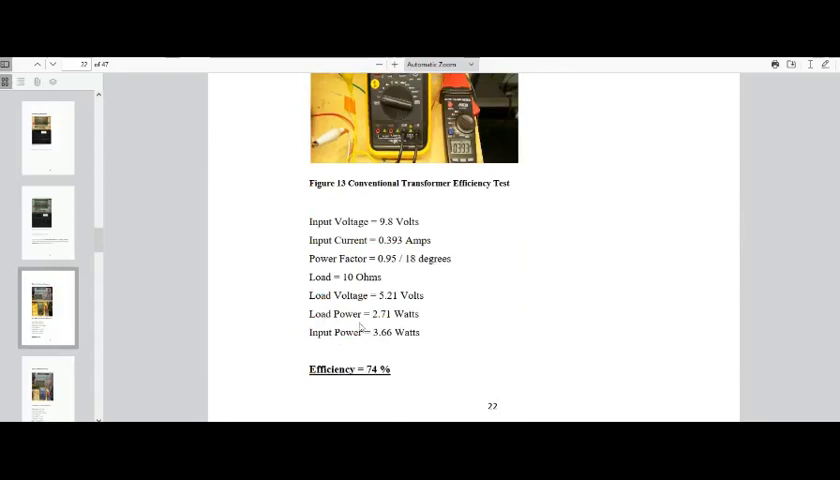
scroll("down", 3)
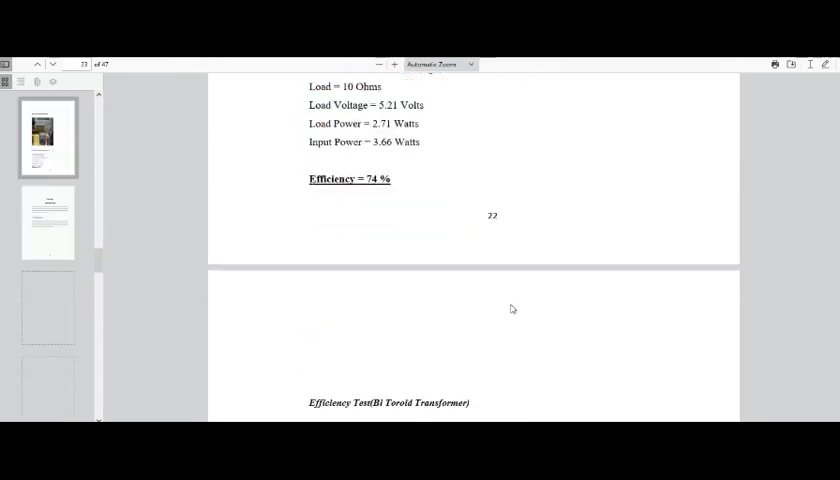
scroll("down", 3)
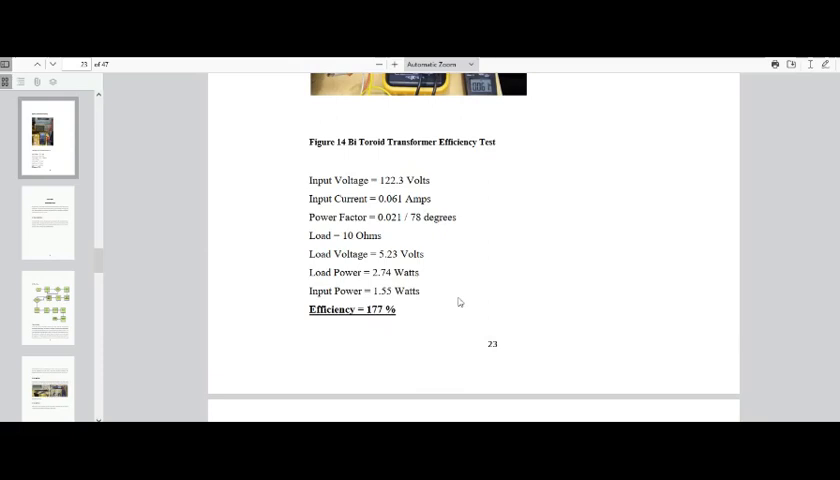
scroll("down", 3)
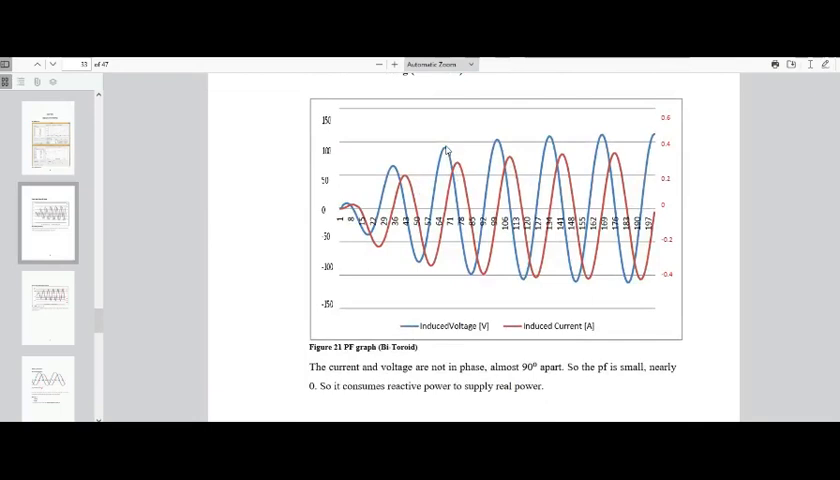
mouse_move(456, 164)
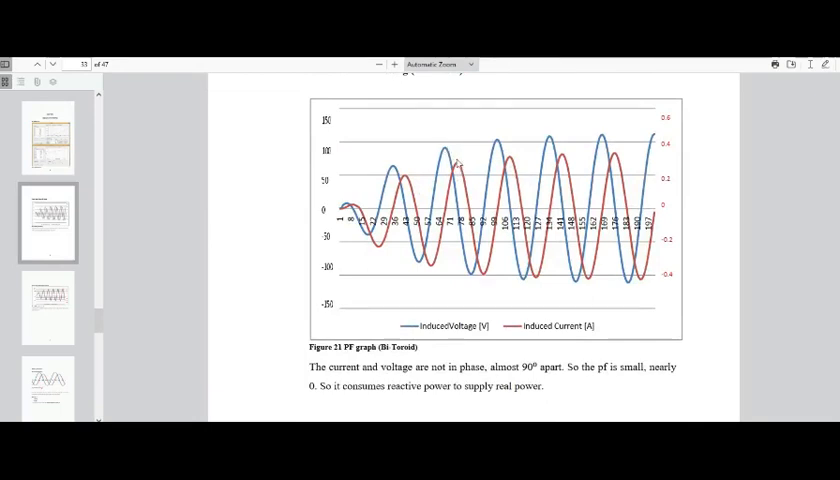
- Scroll past the conventional PF graph, then view page 1's submission details and university address
scroll("down", 3)
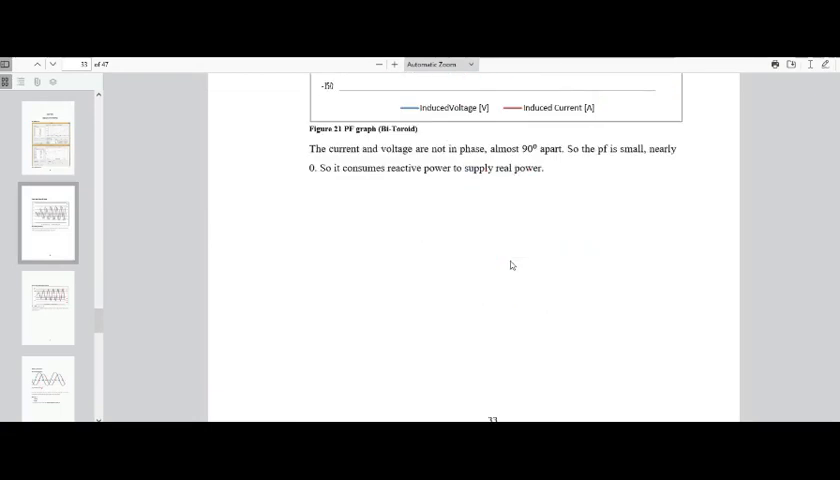
scroll("down", 3)
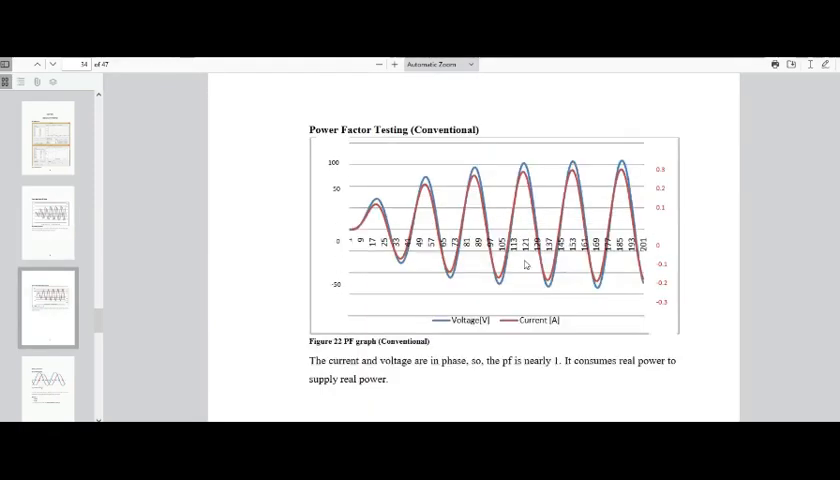
mouse_move(476, 212)
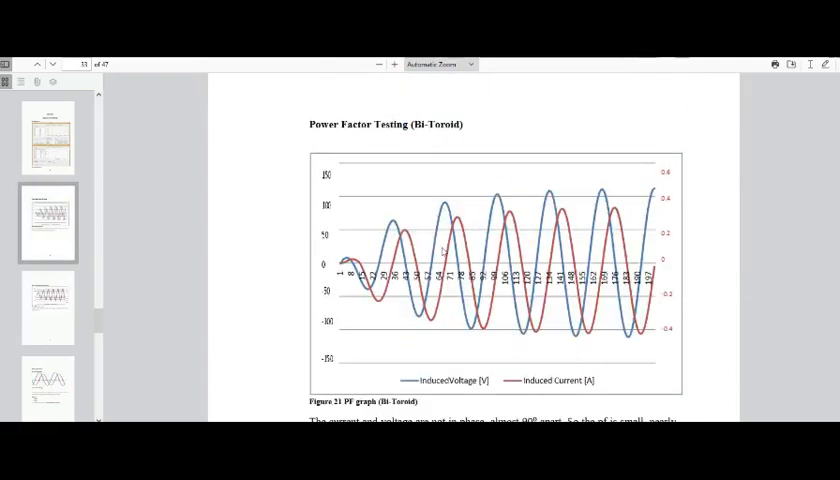
scroll("down", 3)
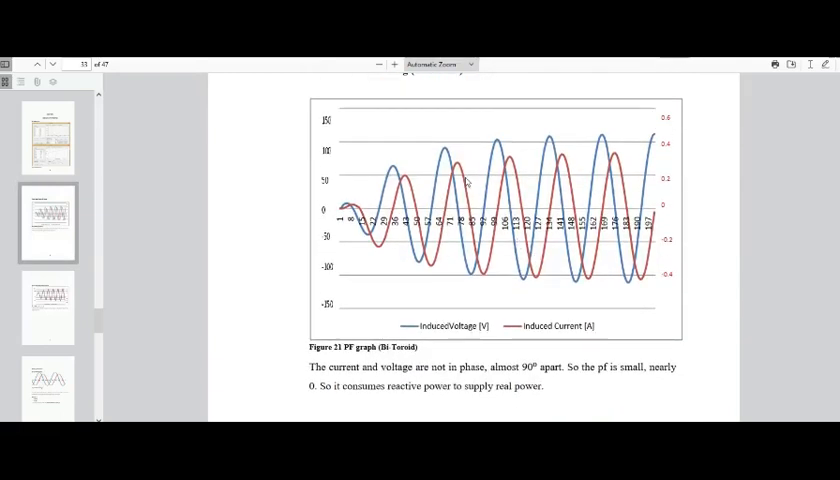
scroll("down", 3)
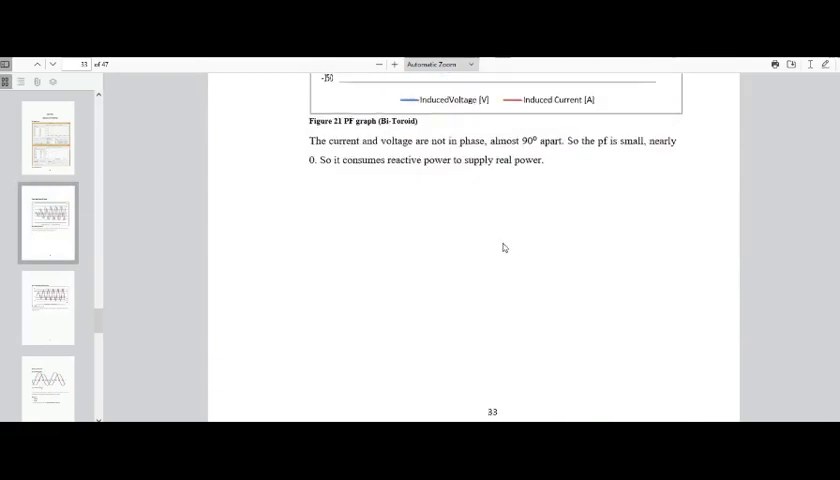
scroll("down", 3)
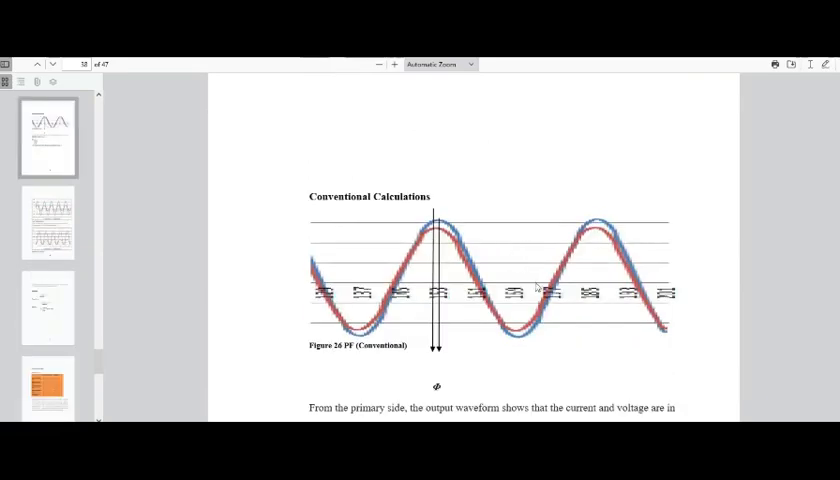
scroll("down", 3)
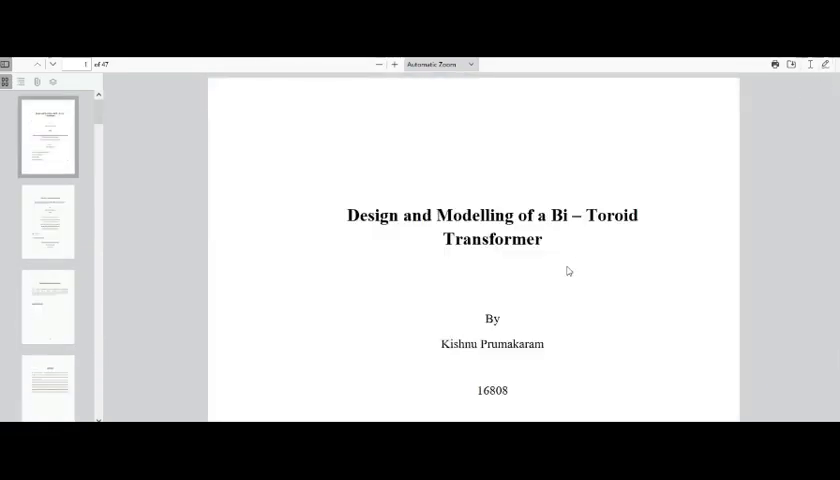
scroll("down", 3)
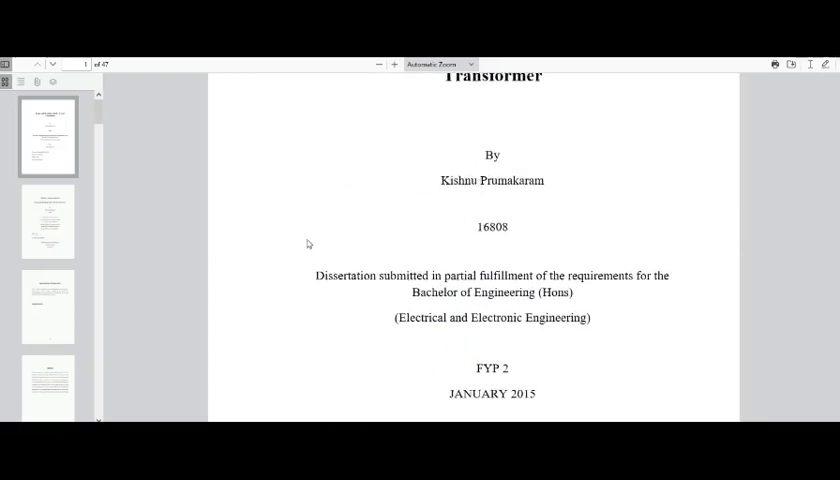
scroll("down", 3)
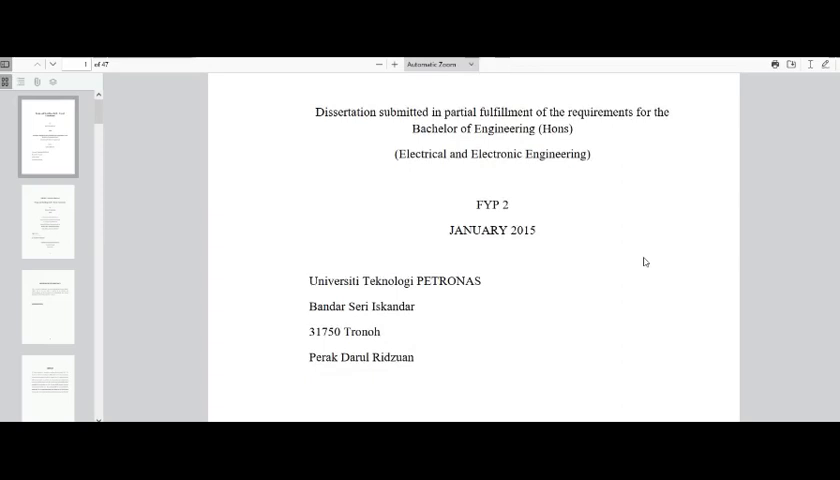